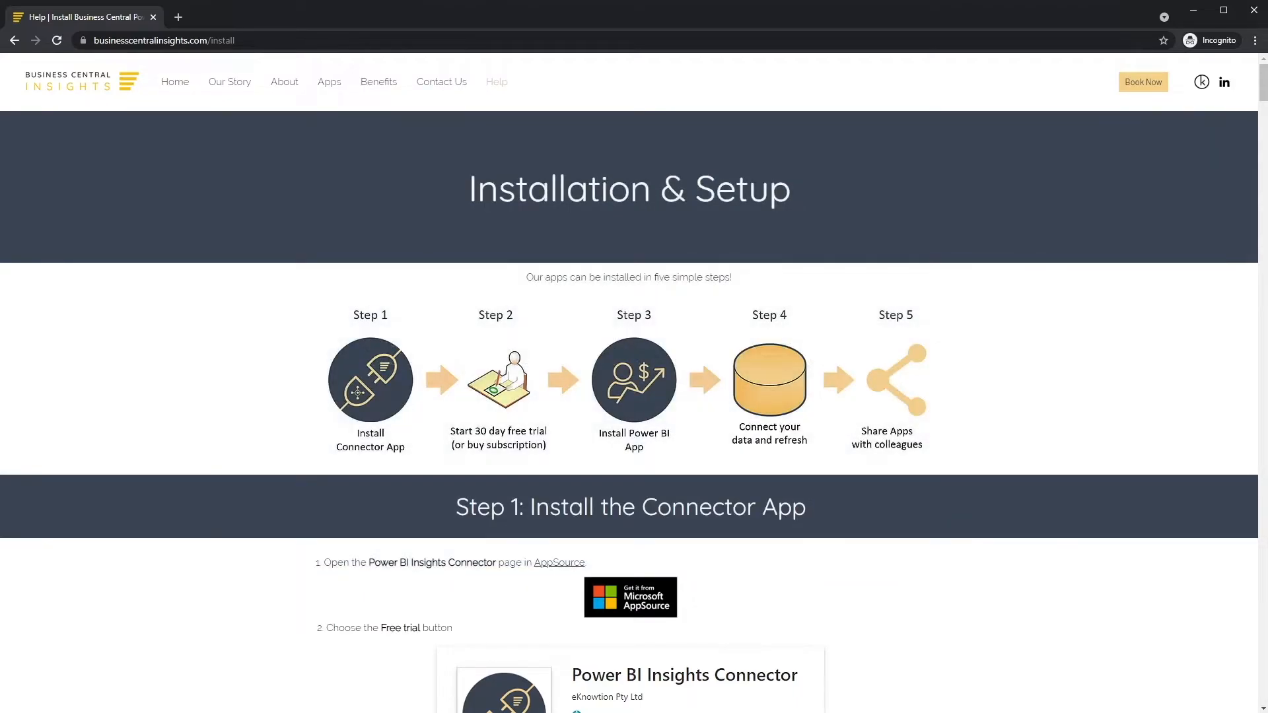
pyautogui.moveTo(472, 573)
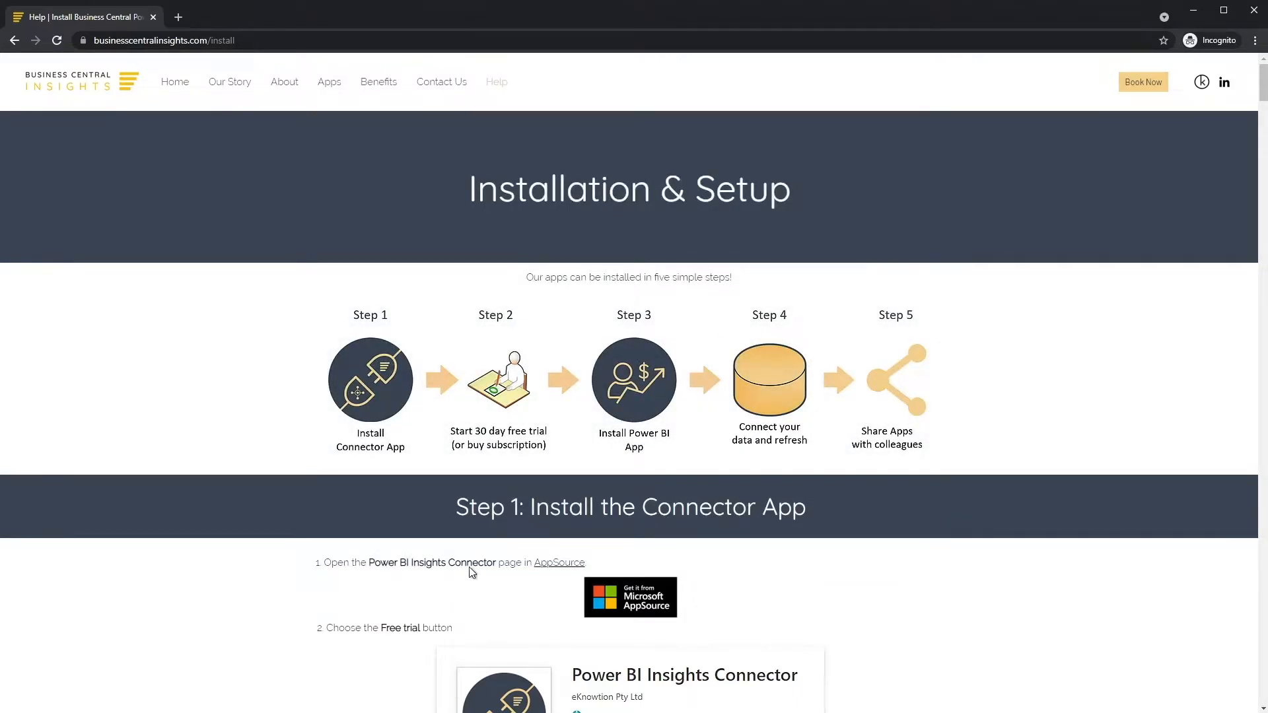
# Start the AppSource free trial of Power BI Insights Connector, agreeing to share profile information
pyautogui.click(558, 562)
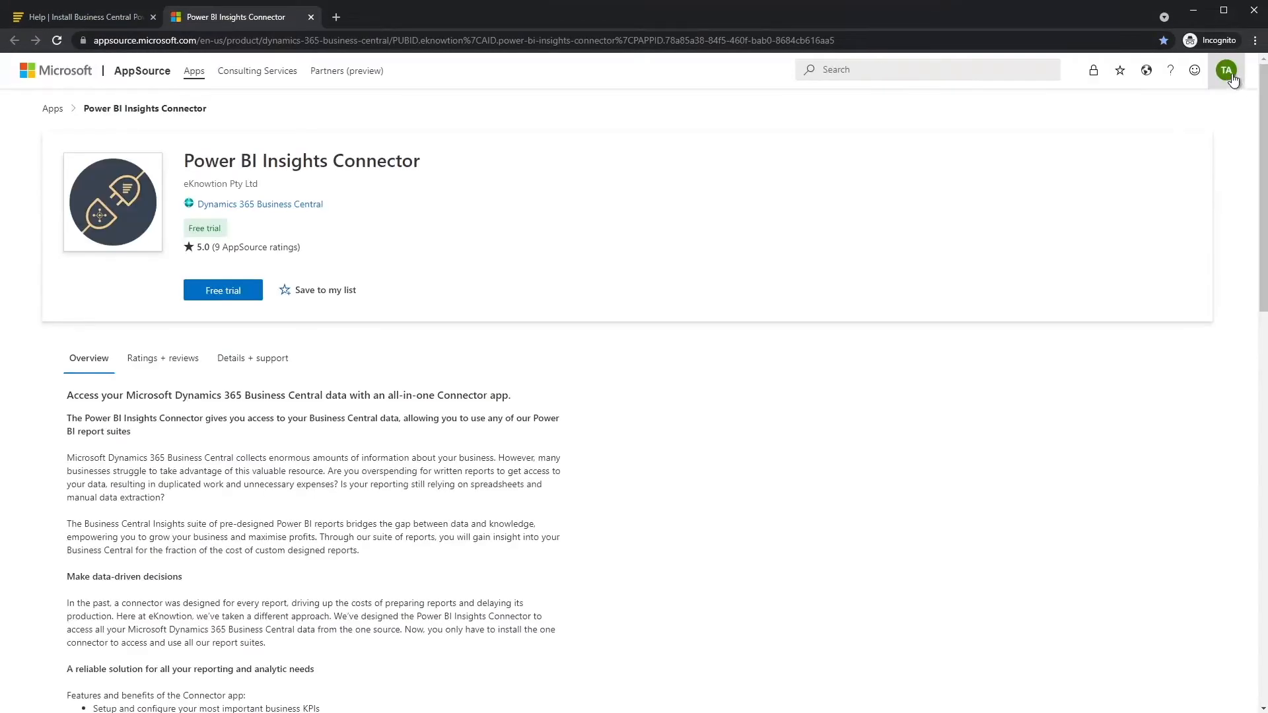
pyautogui.click(1226, 71)
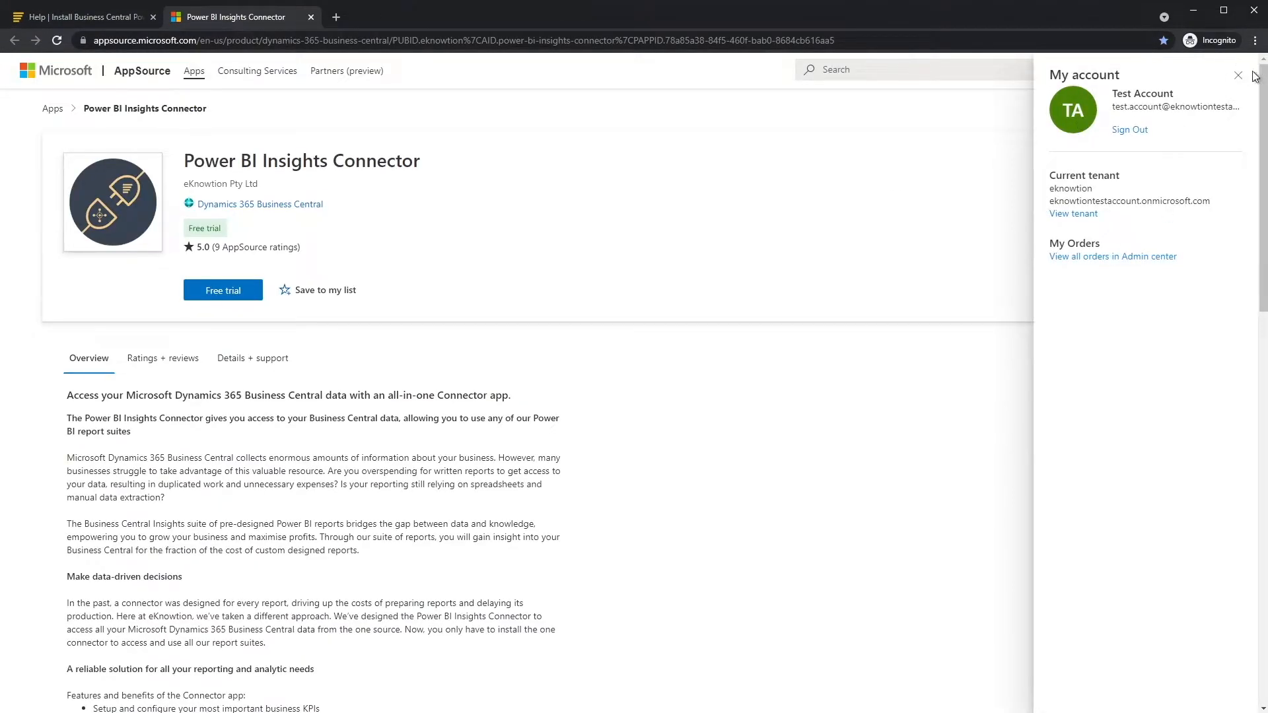
pyautogui.click(1238, 76)
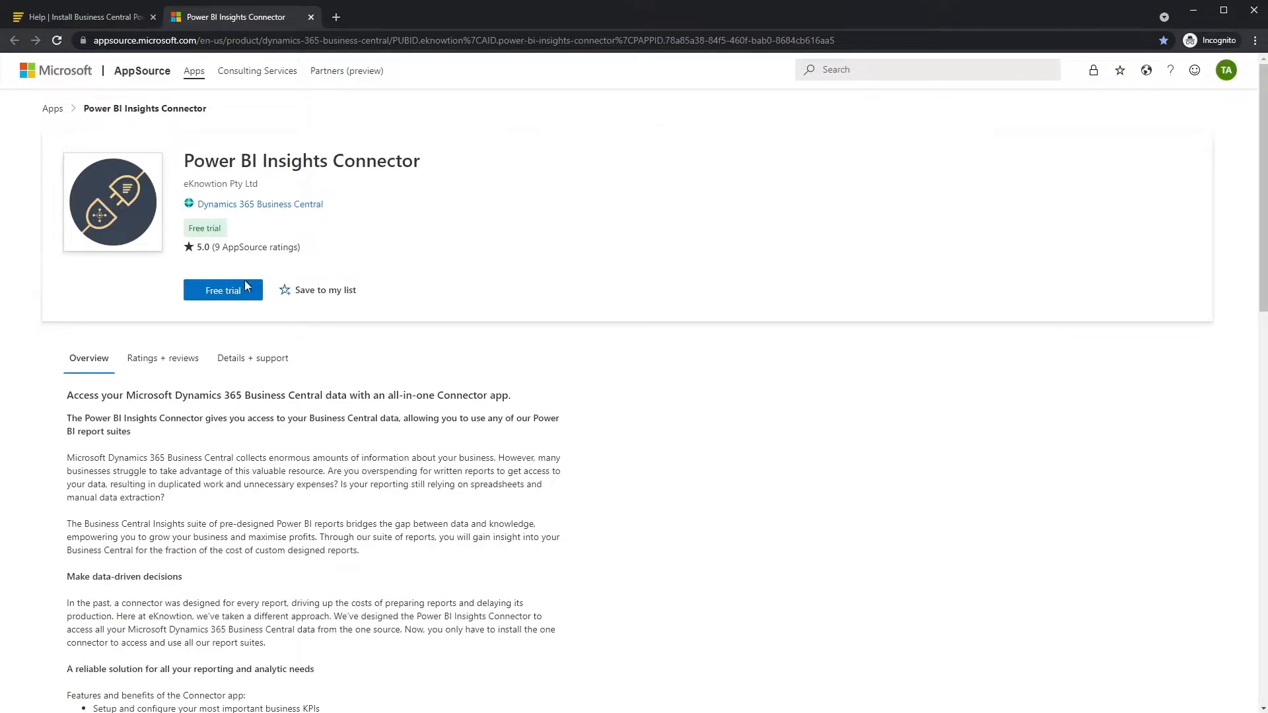
pyautogui.click(223, 289)
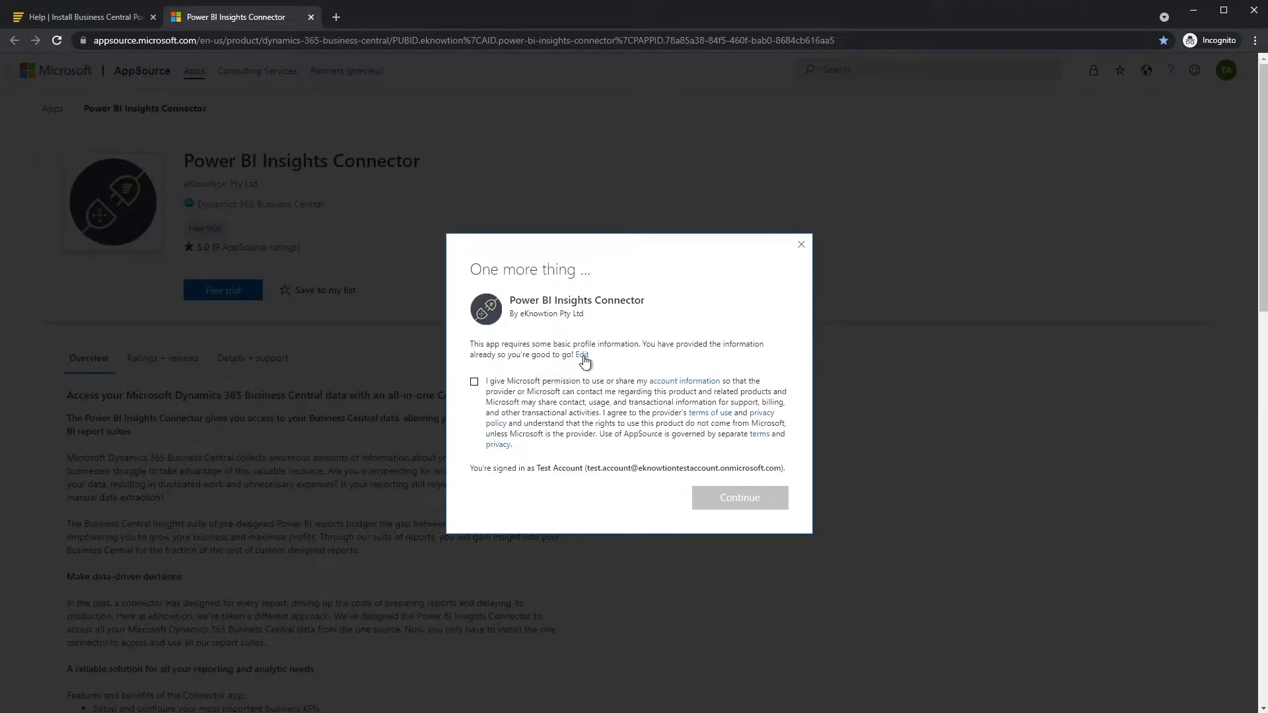
pyautogui.click(582, 356)
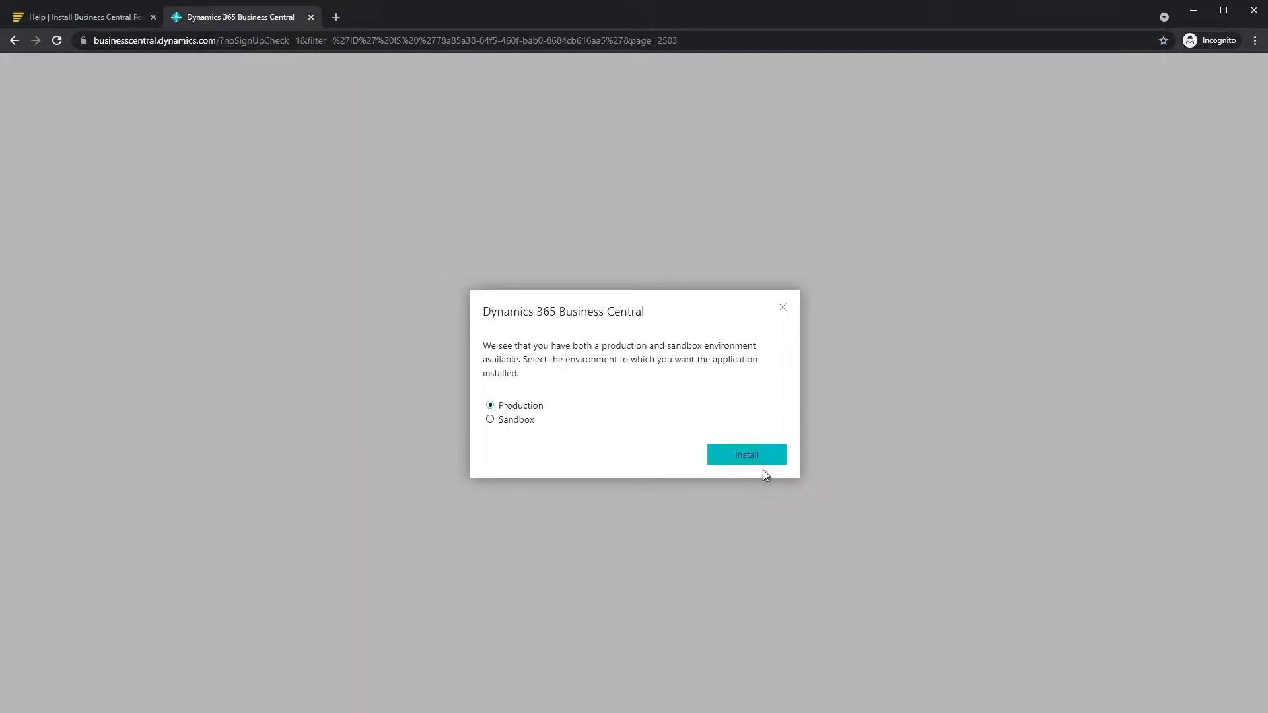
# Install the connector extension into the Production environment and acknowledge the in-progress message
pyautogui.click(746, 454)
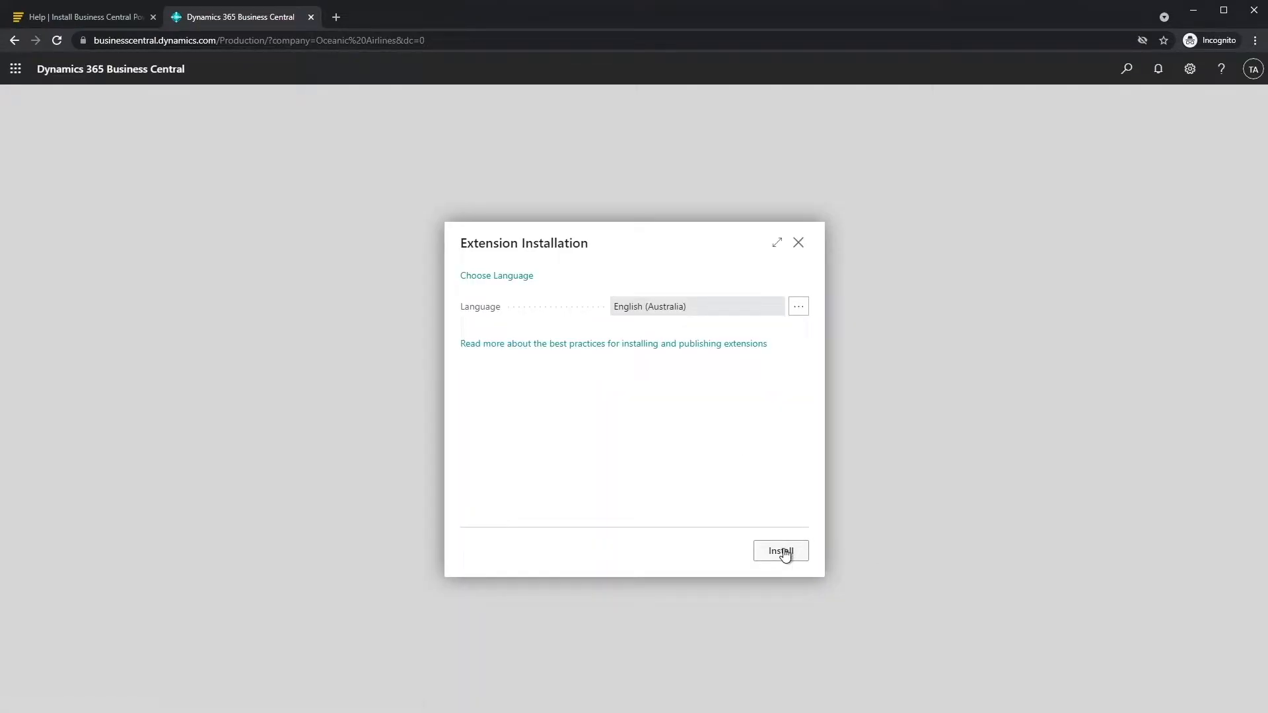
pyautogui.click(778, 551)
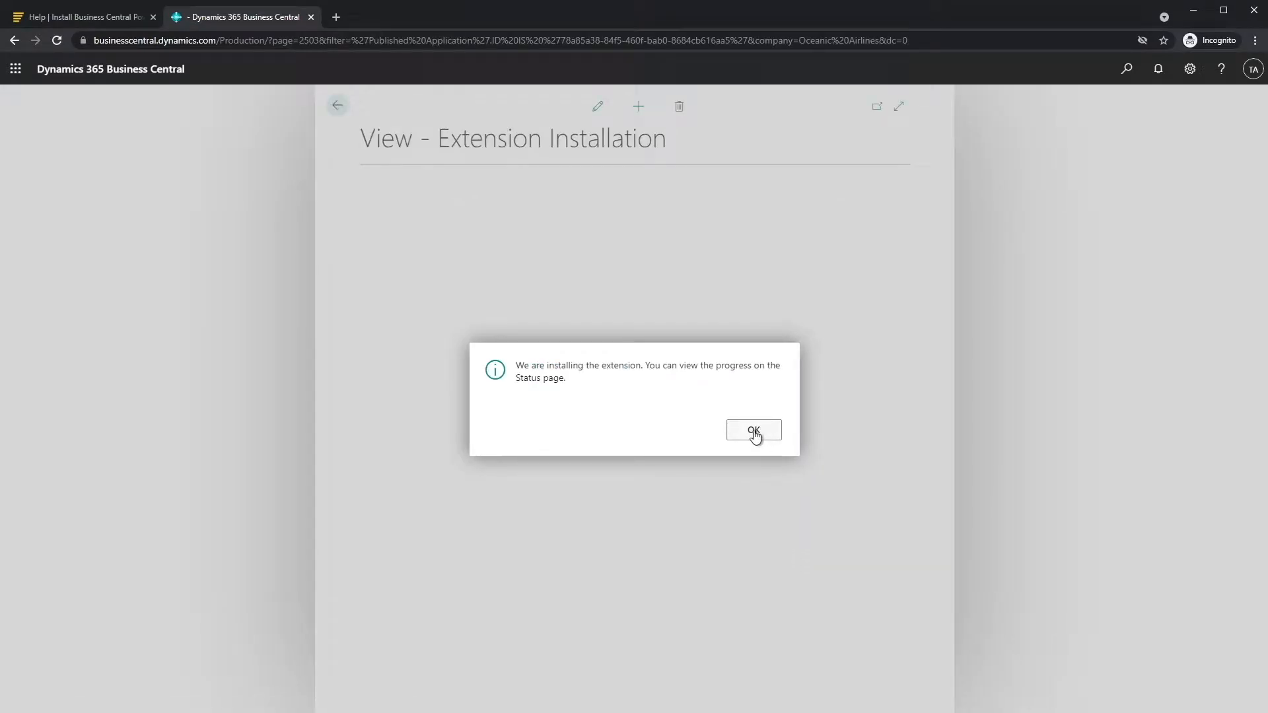
pyautogui.click(752, 429)
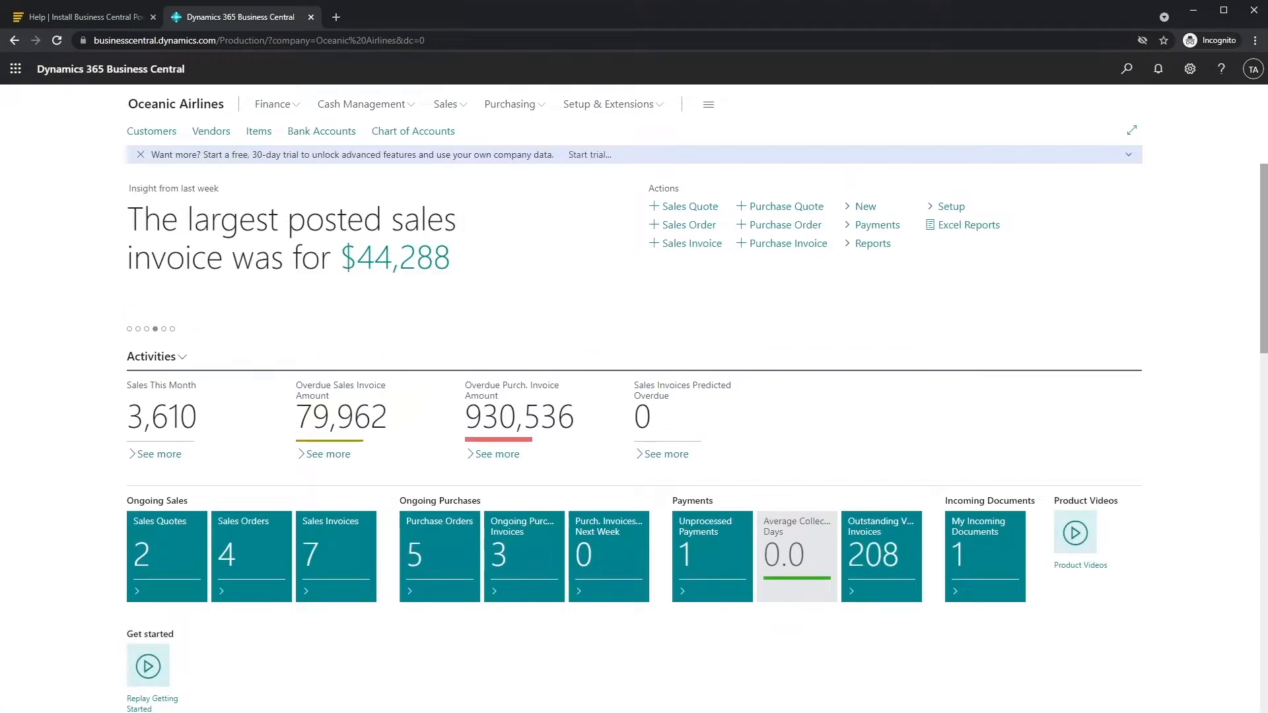
pyautogui.moveTo(1134, 78)
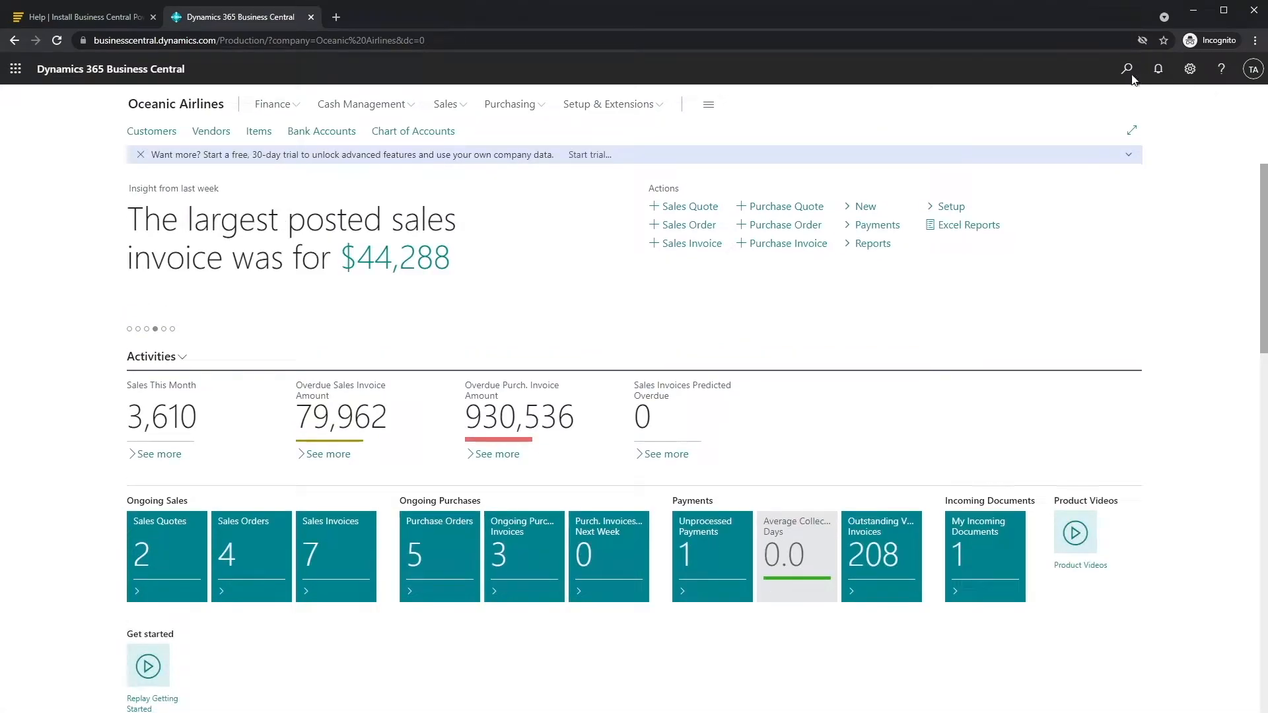
# Search 'Extensions', open Extension Management and scroll to the Power BI Insights Connector tile
pyautogui.click(1126, 69)
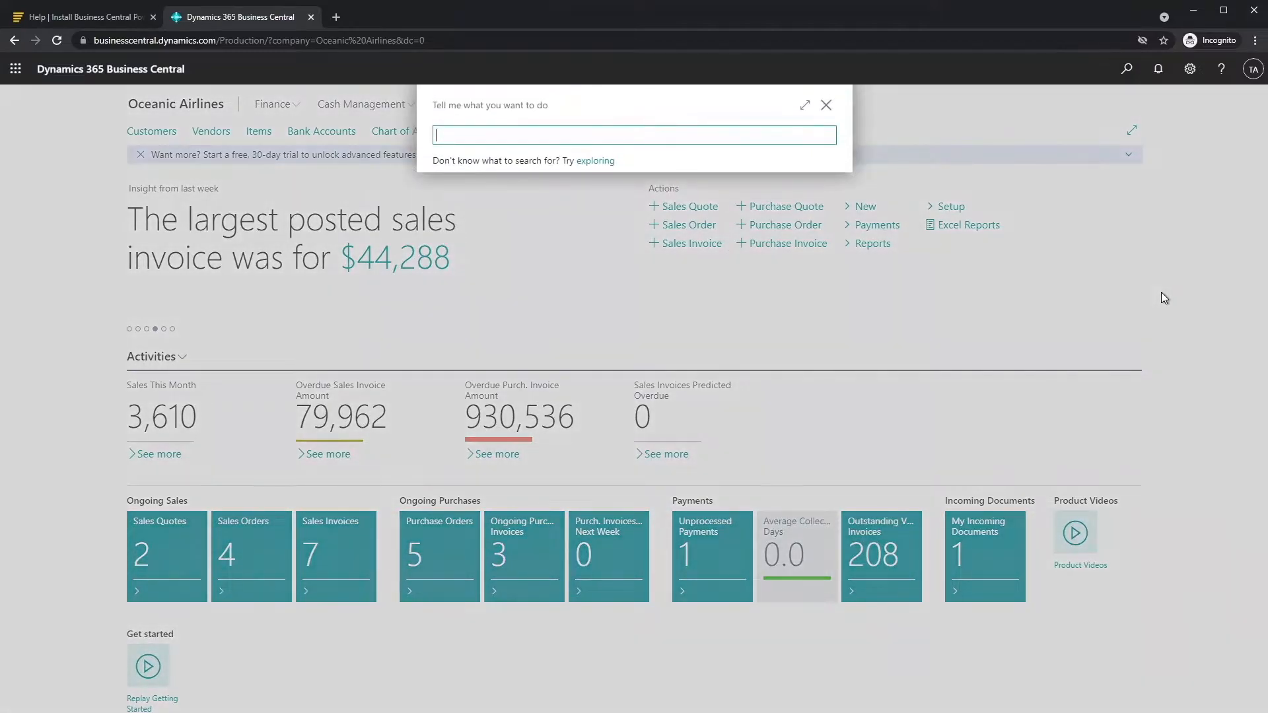
pyautogui.write('Extensions Management')
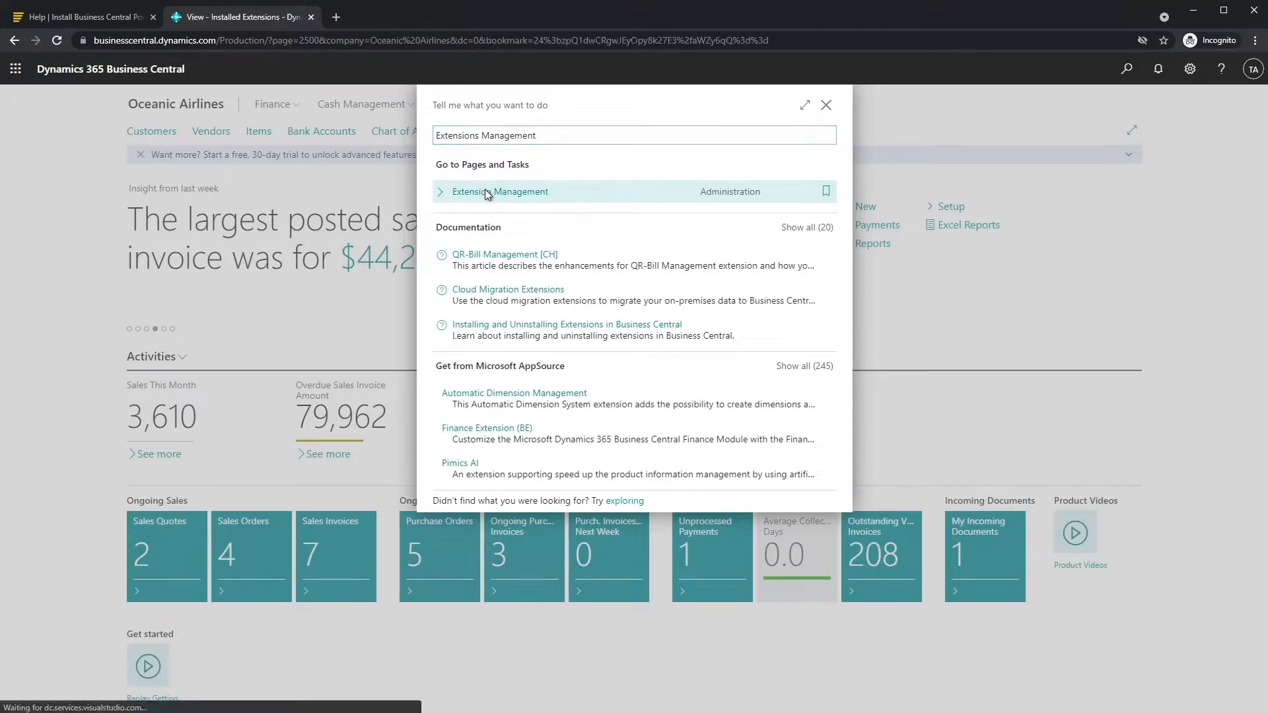
pyautogui.click(501, 192)
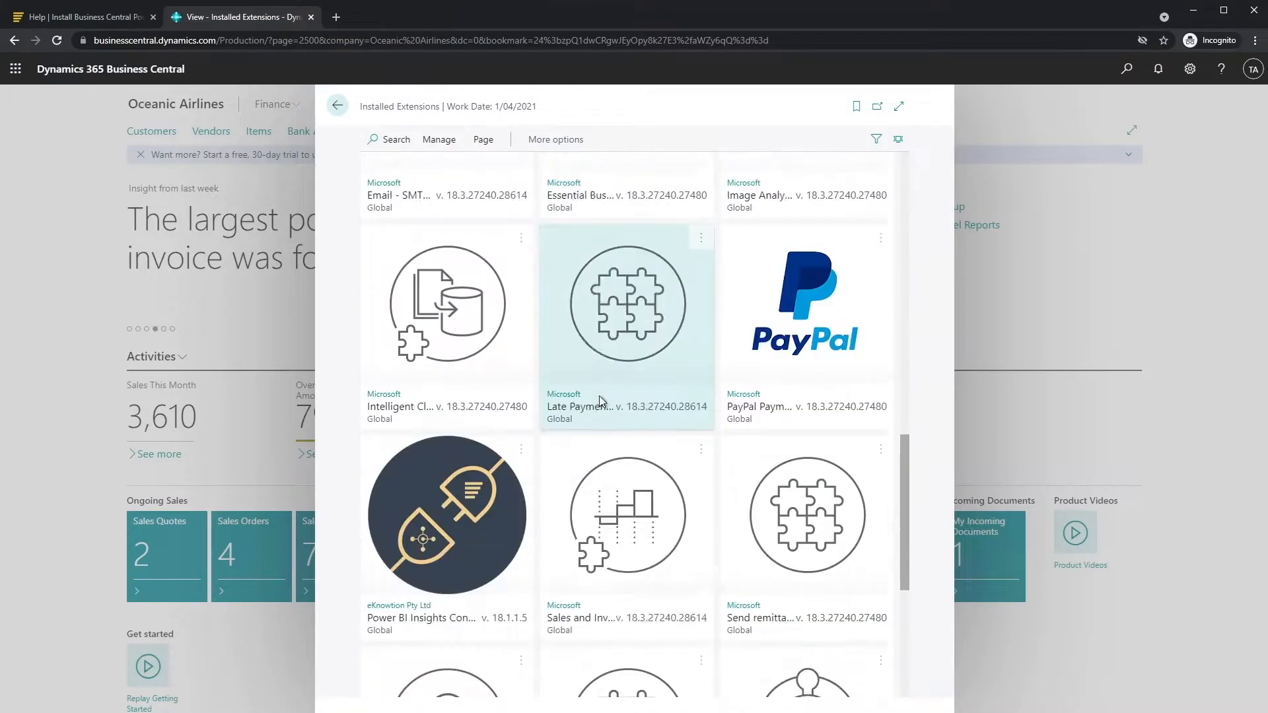
pyautogui.scroll(-3)
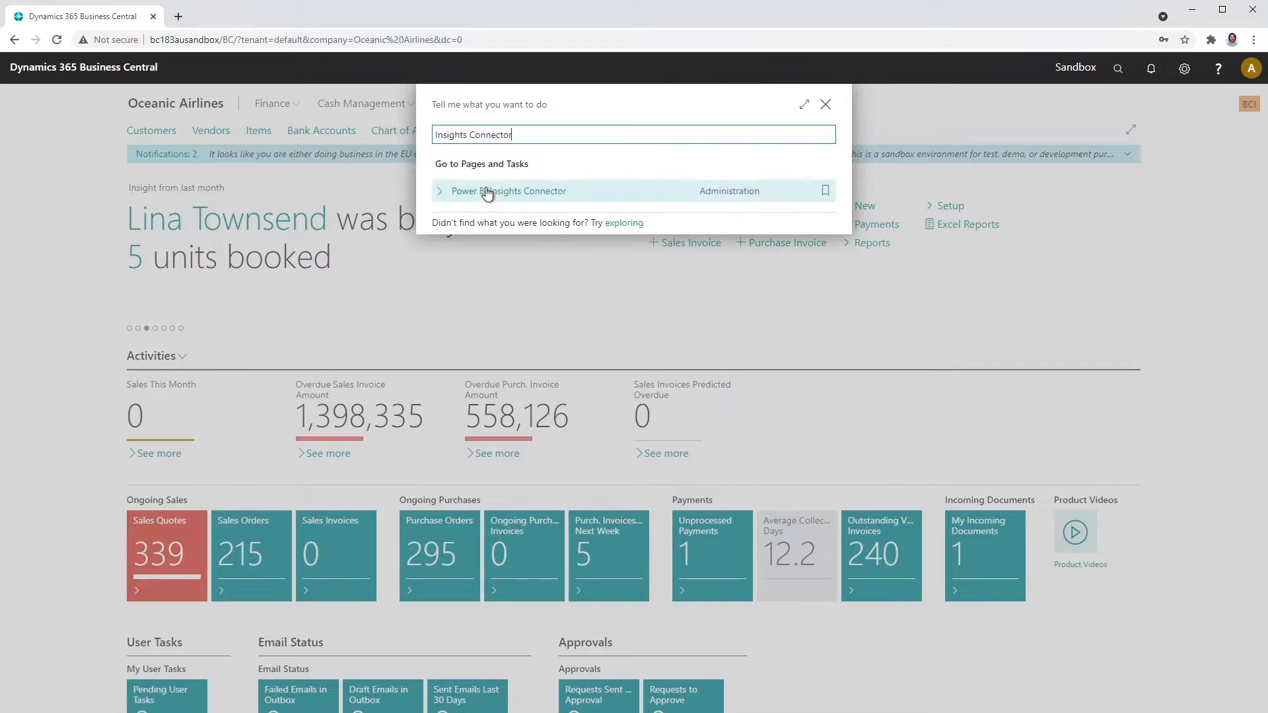
# Open the Power BI Insights Connector page from the Tell Me results
pyautogui.click(511, 190)
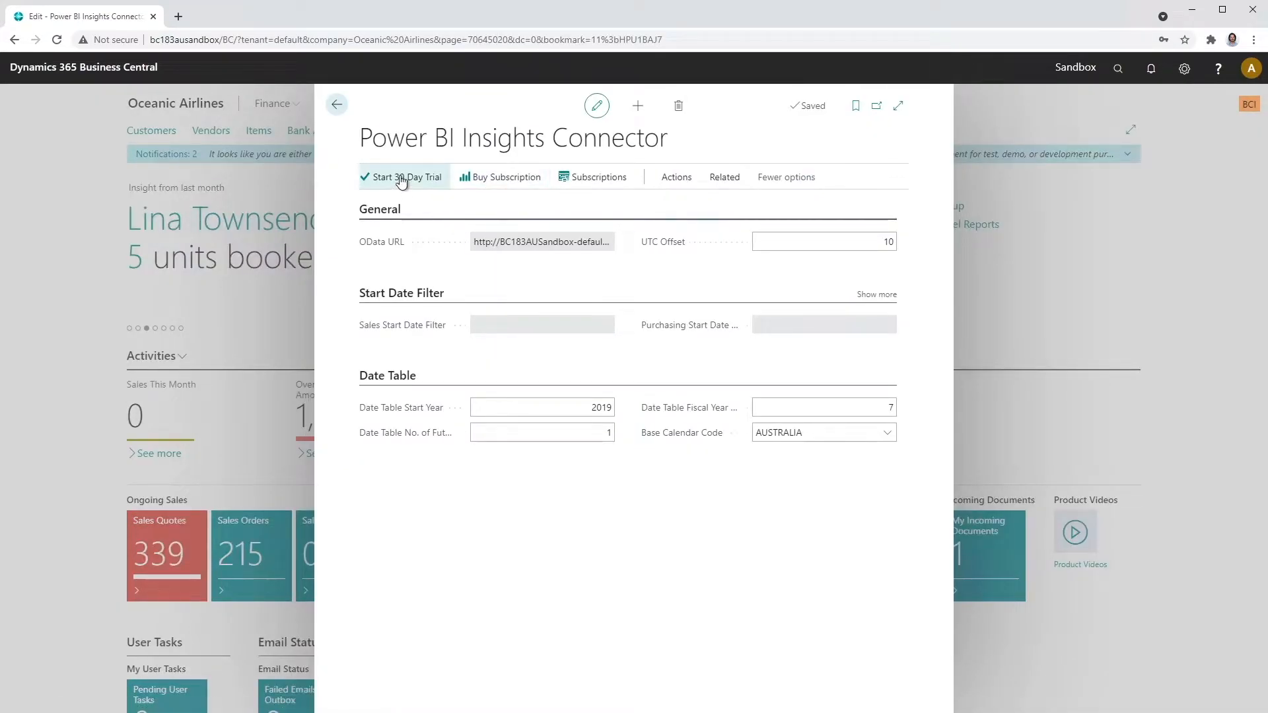
# Complete the 30-day trial wizard for the Sales and Purchasing apps, without reseller status
pyautogui.click(402, 177)
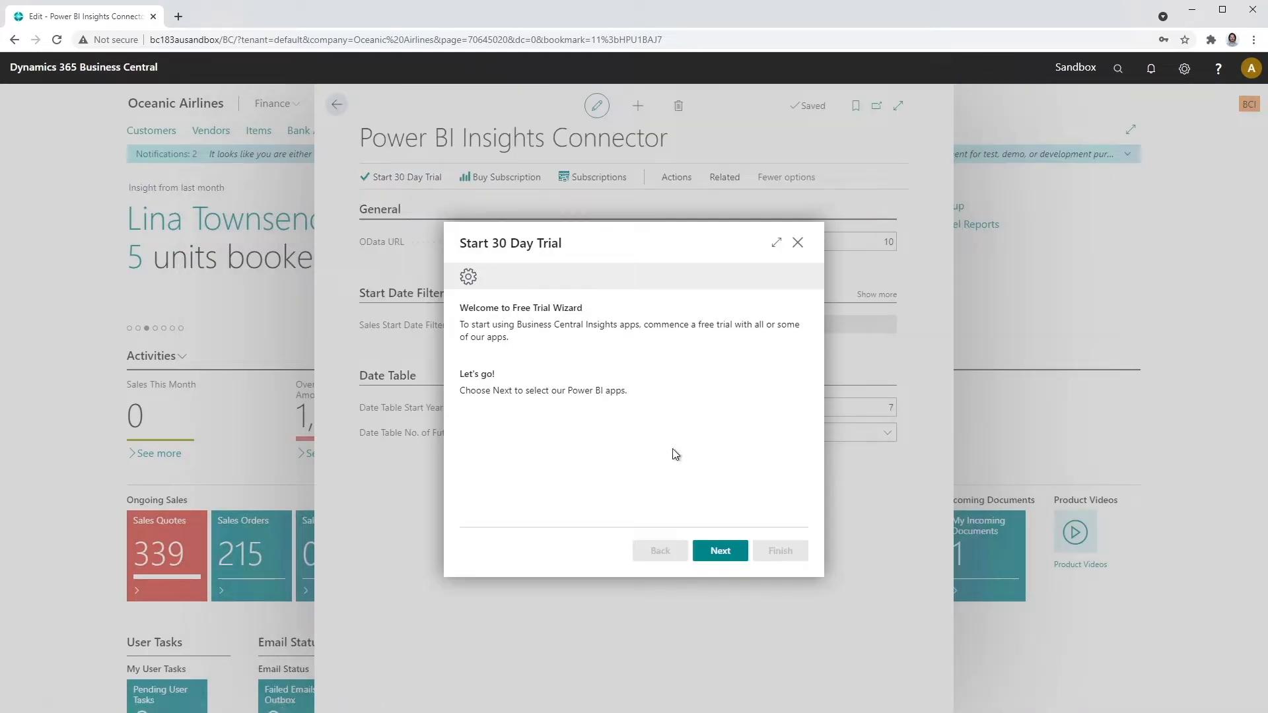
pyautogui.click(719, 551)
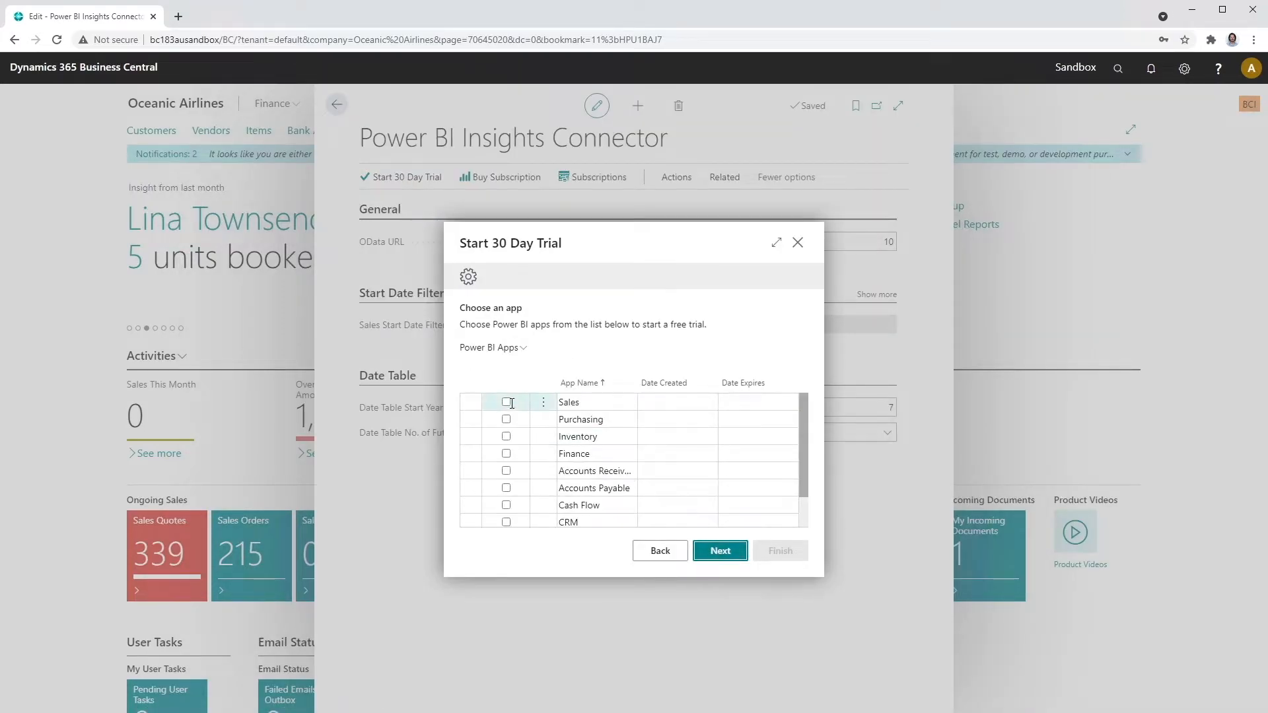
pyautogui.click(507, 418)
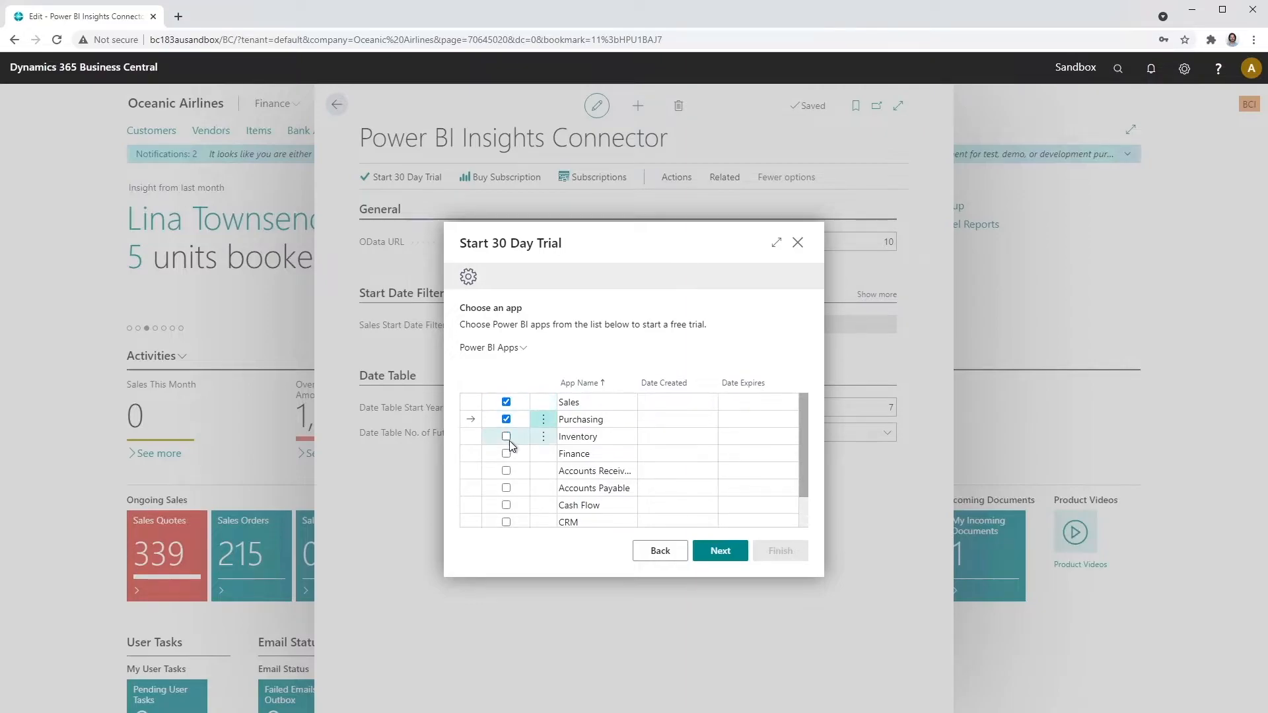
pyautogui.click(719, 551)
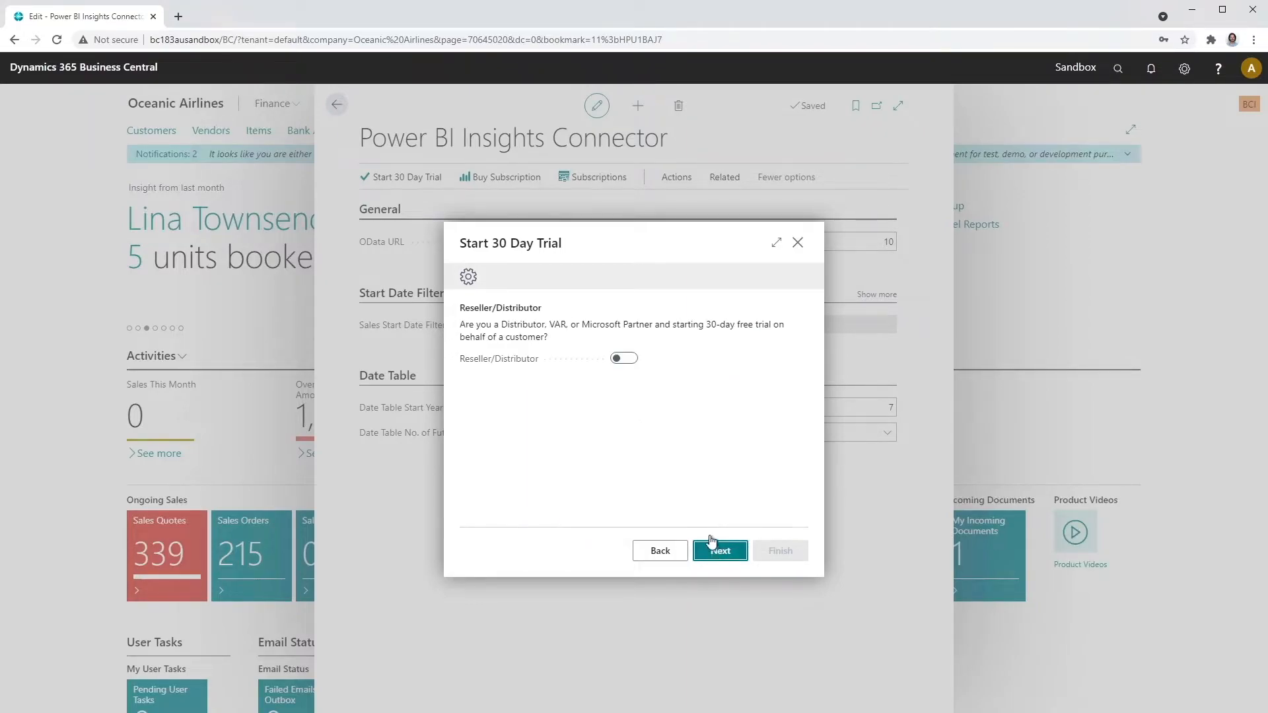
pyautogui.click(718, 551)
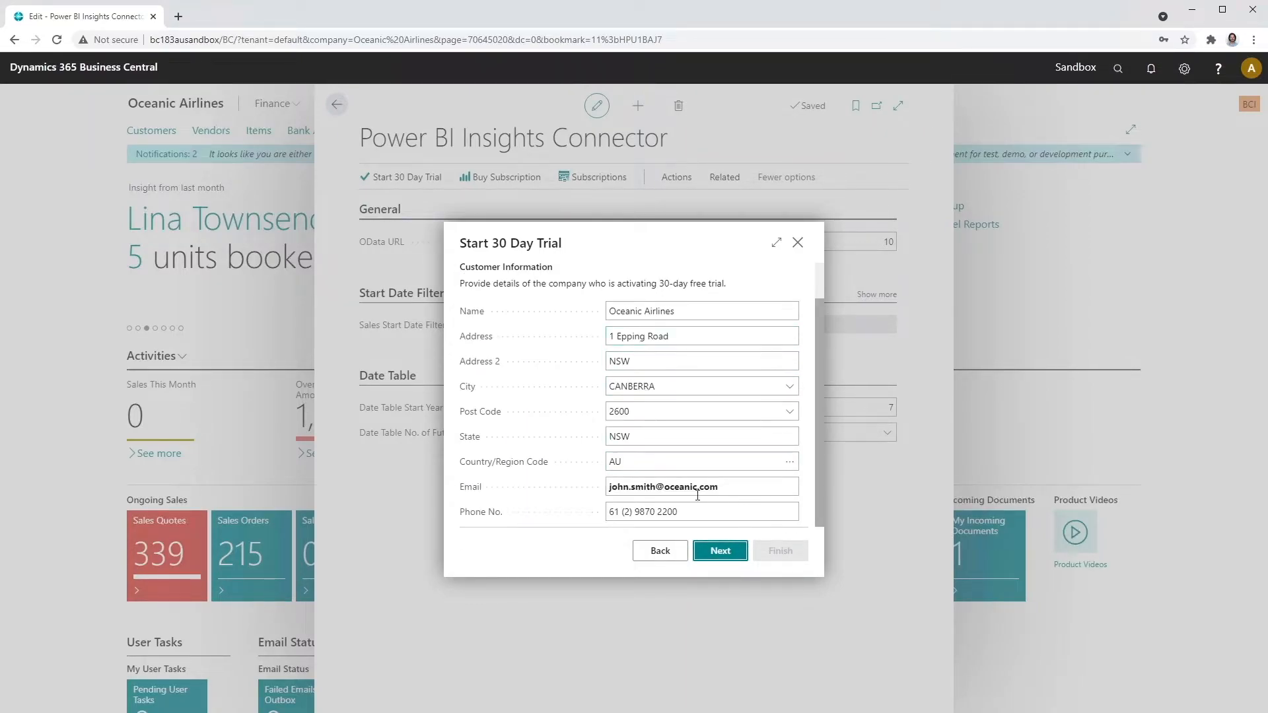
pyautogui.click(718, 551)
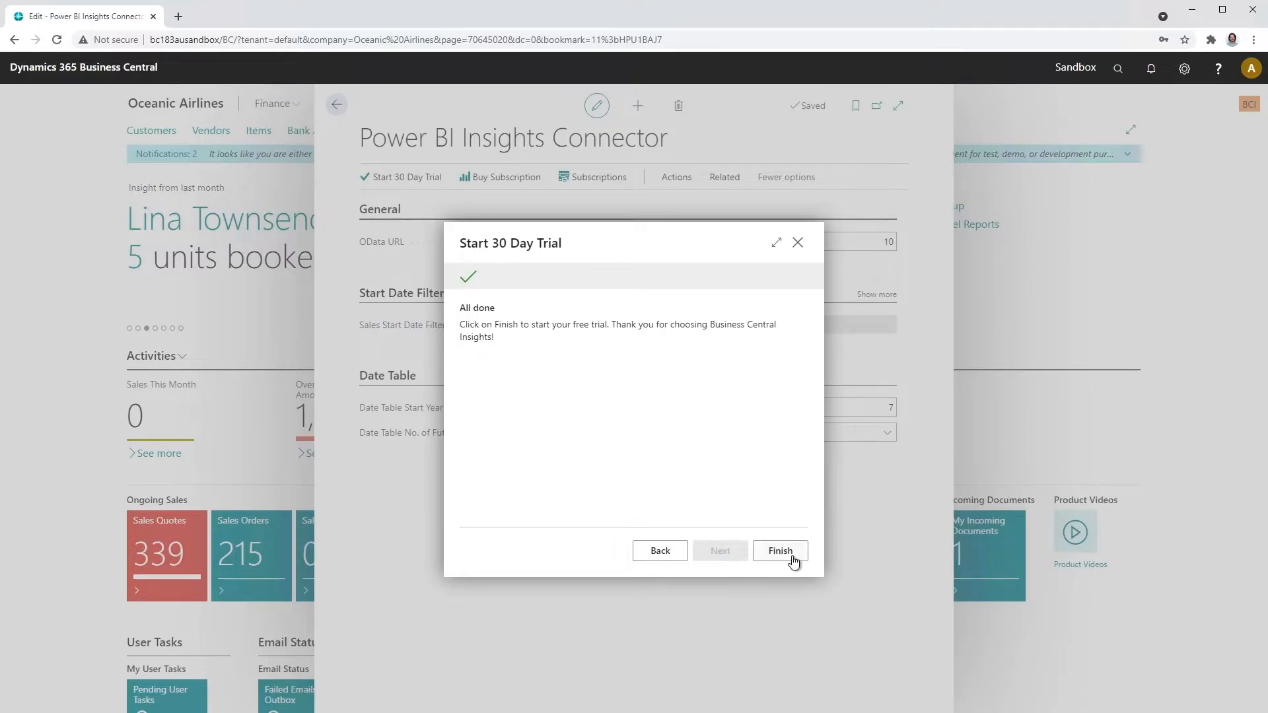
pyautogui.click(778, 551)
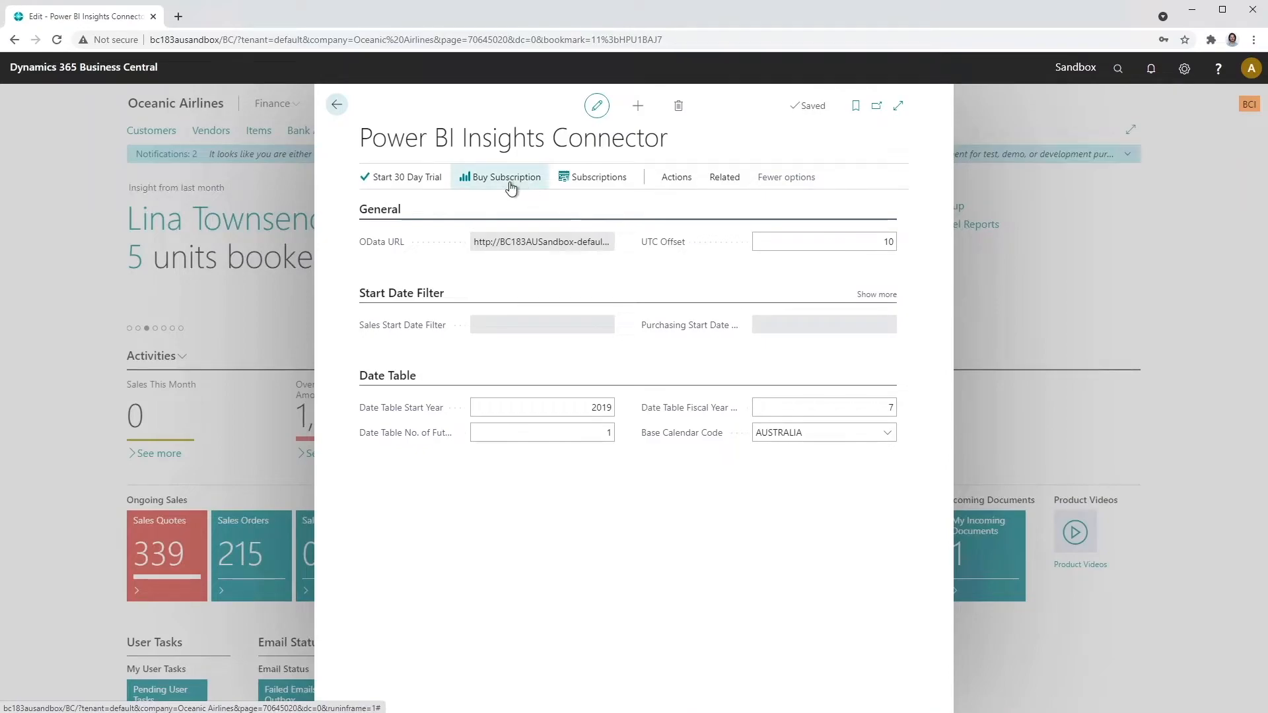
pyautogui.moveTo(505, 182)
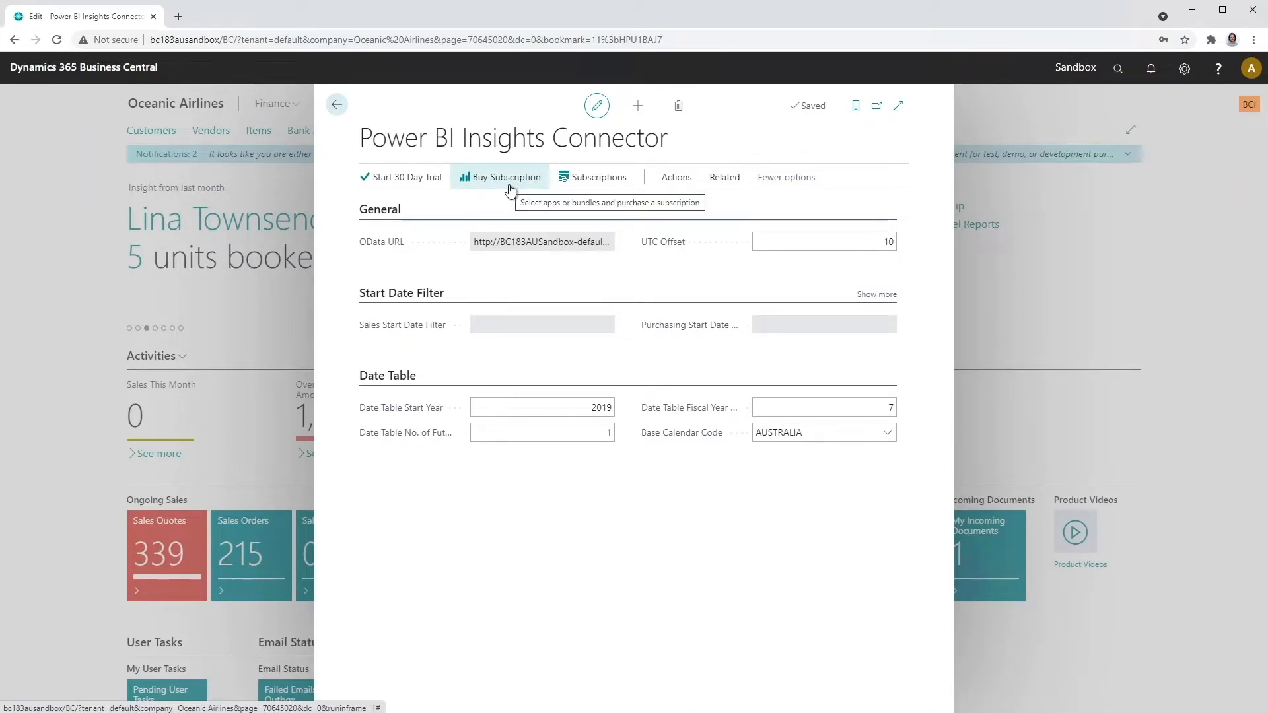
pyautogui.moveTo(505, 177)
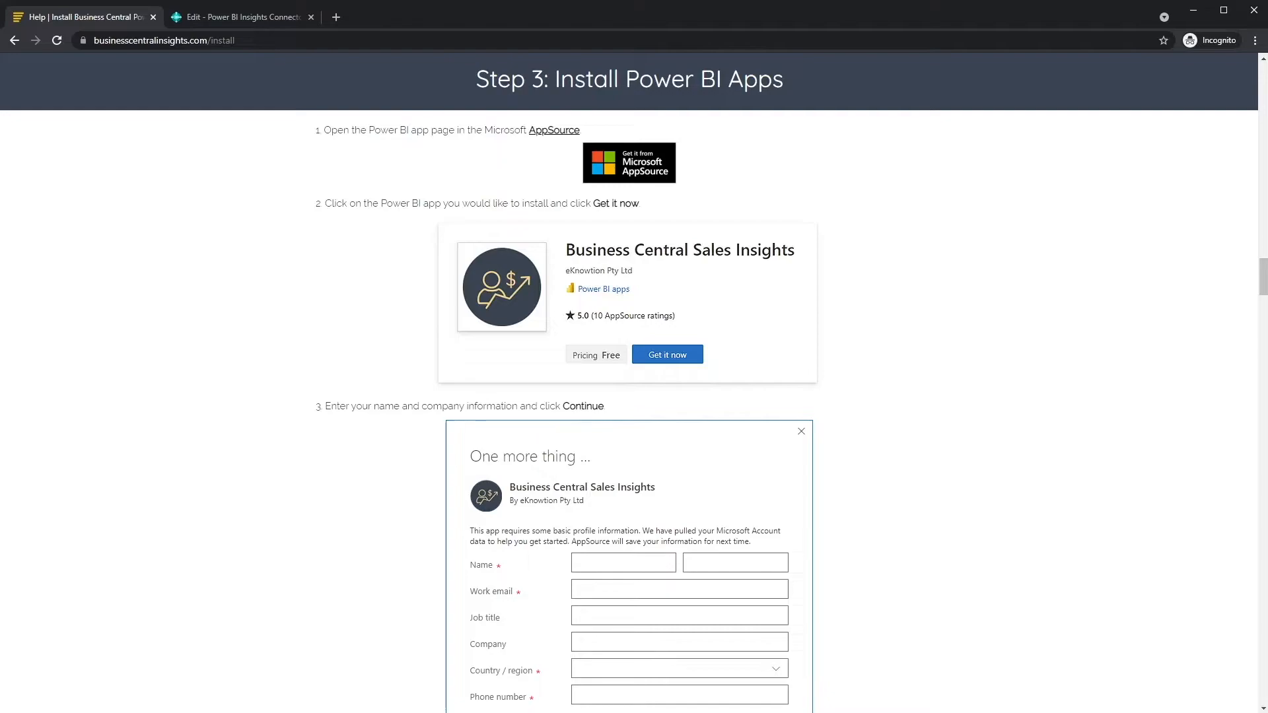
# Get eKnowtion's Business Central Sales Insights app, reviewing profile details and agreeing to share account information
pyautogui.click(628, 163)
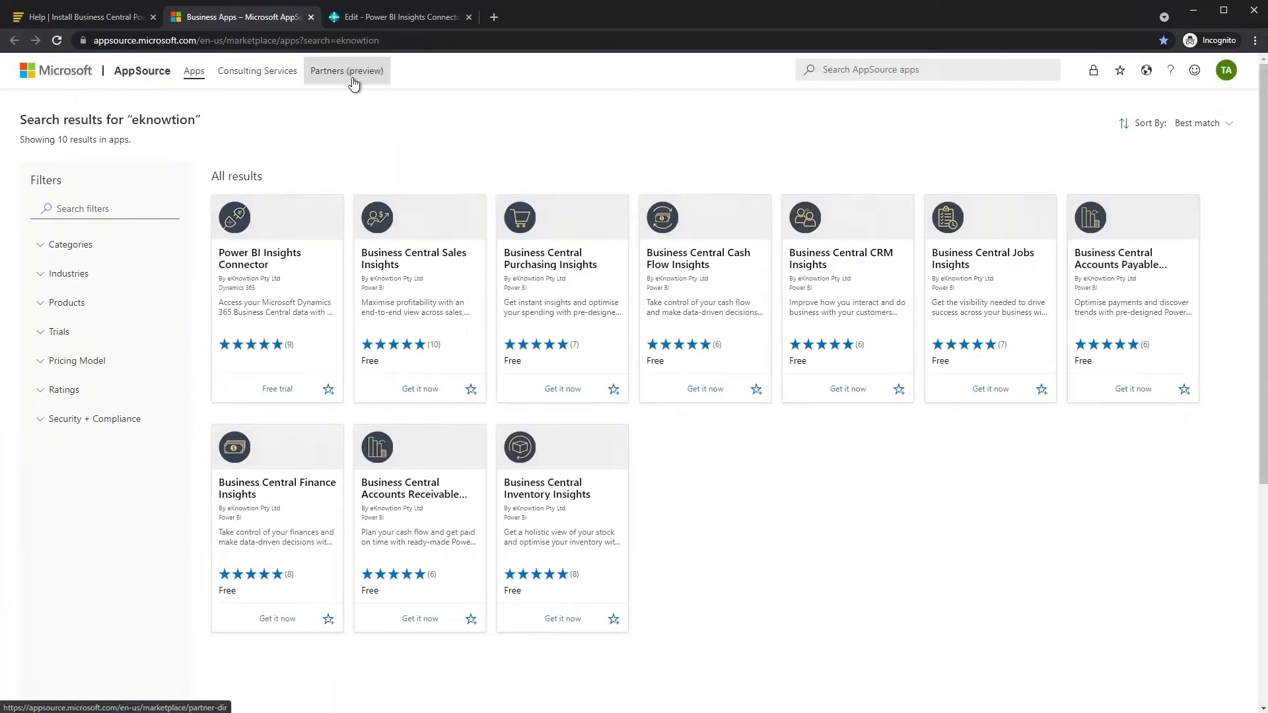
pyautogui.moveTo(402, 268)
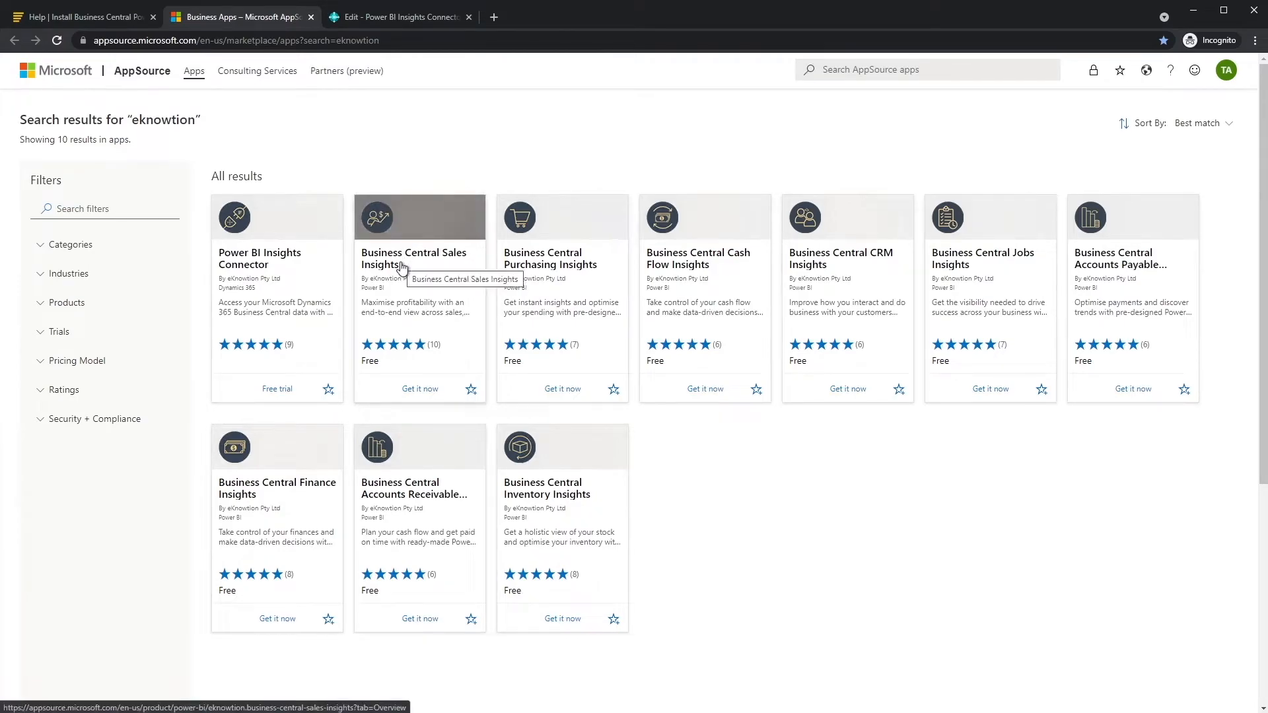
pyautogui.click(414, 258)
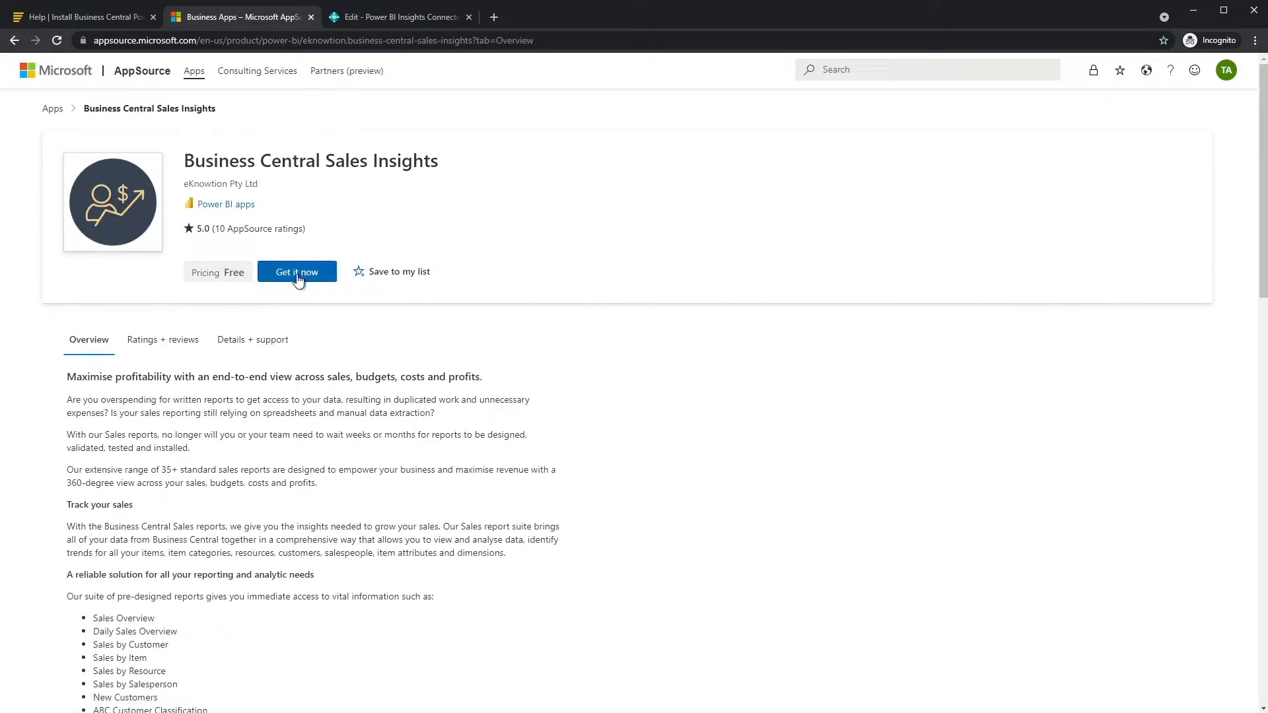
pyautogui.click(296, 271)
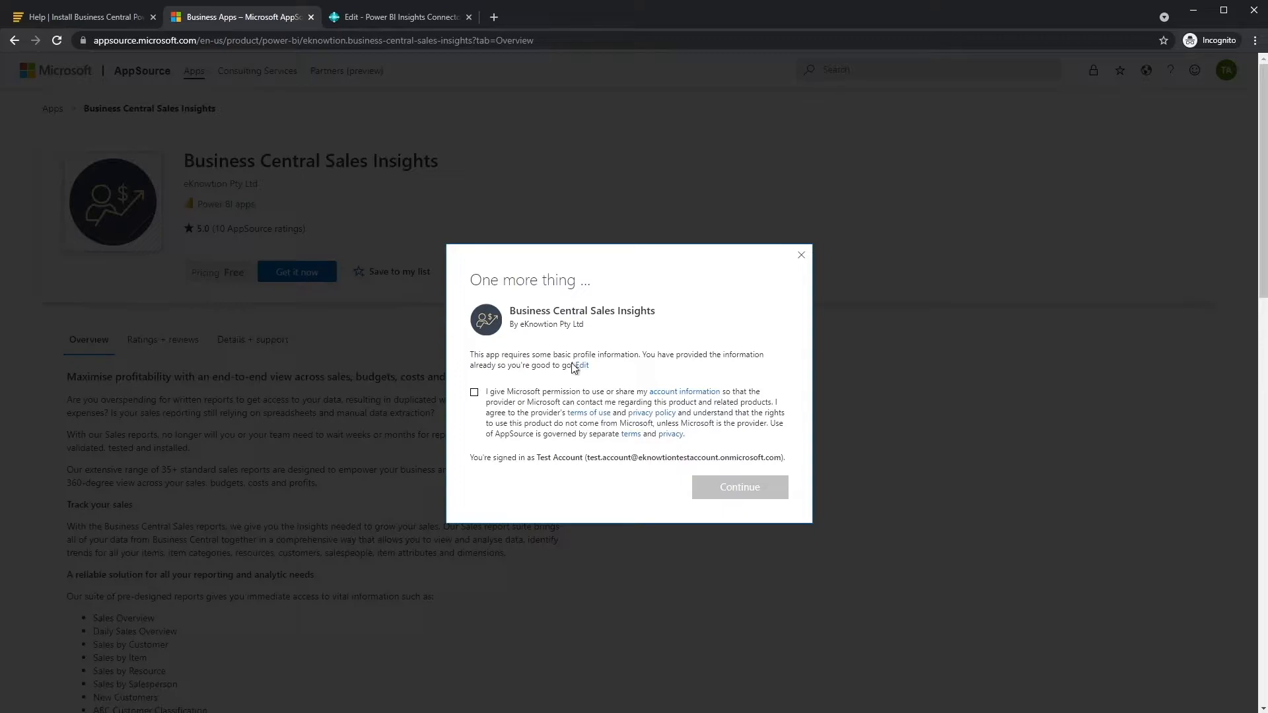
pyautogui.click(581, 364)
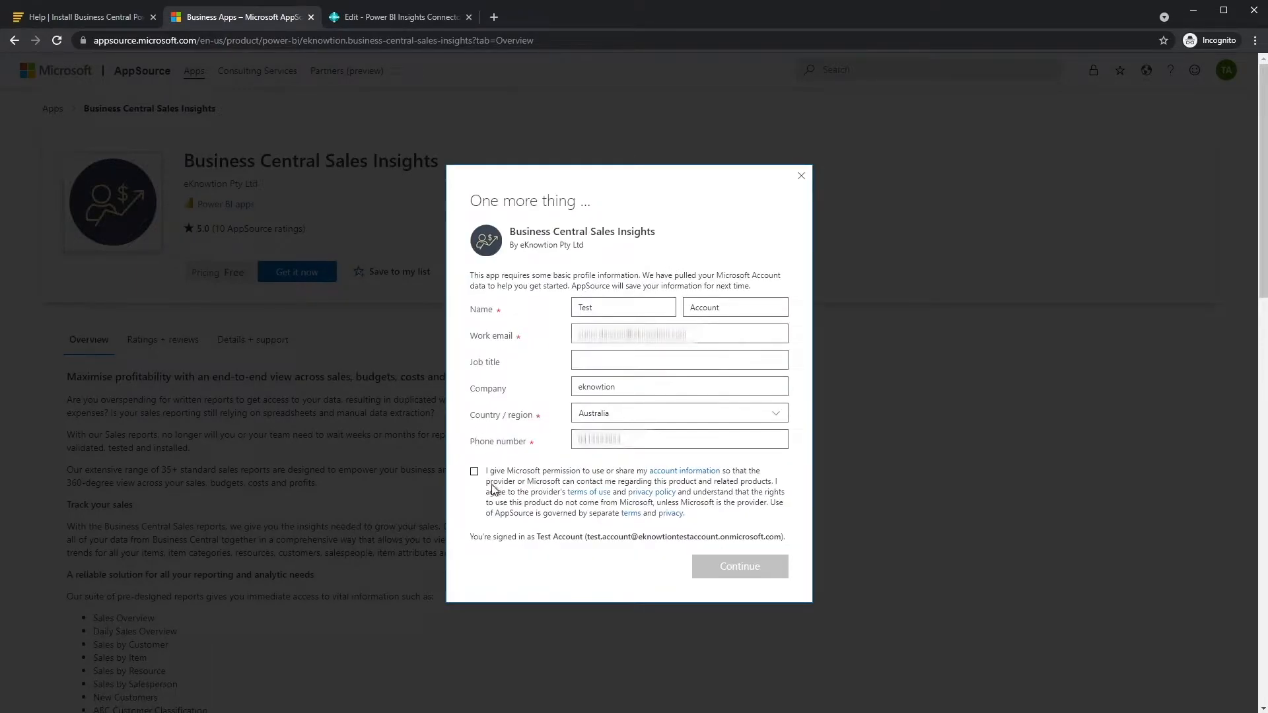
pyautogui.click(738, 566)
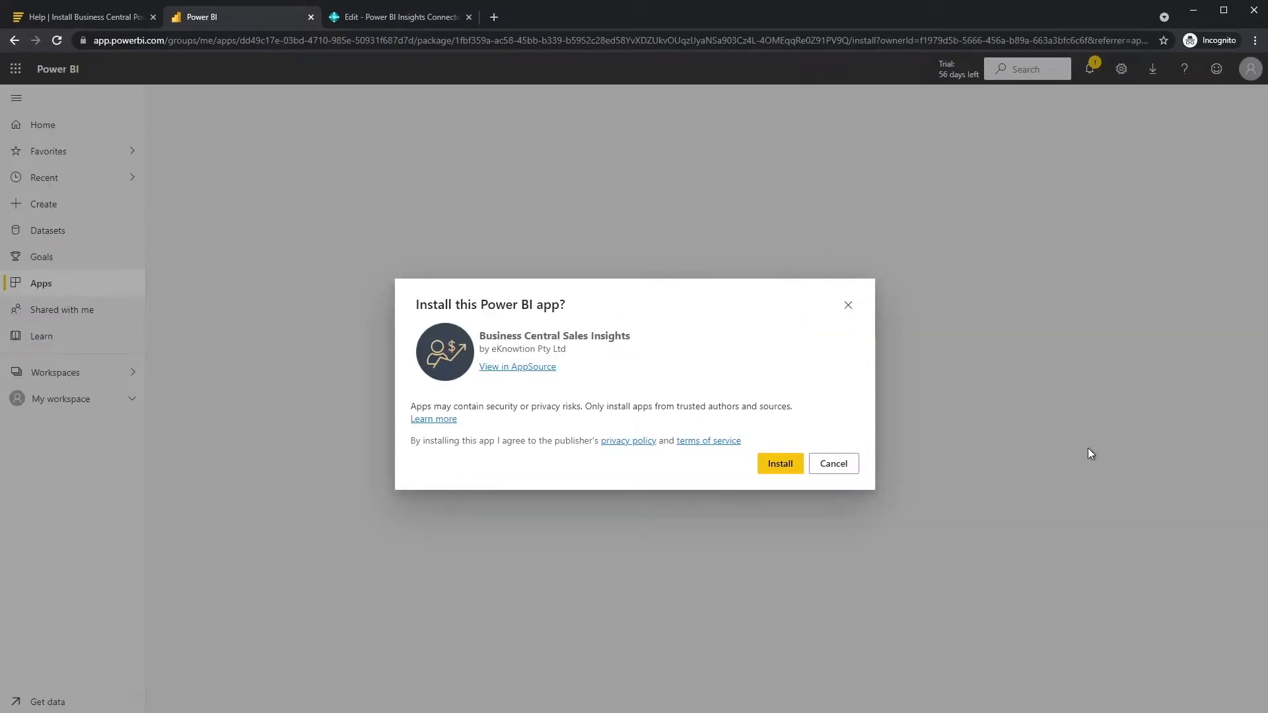
# Confirm installing Business Central Sales Insights in the Power BI dialog
pyautogui.click(779, 464)
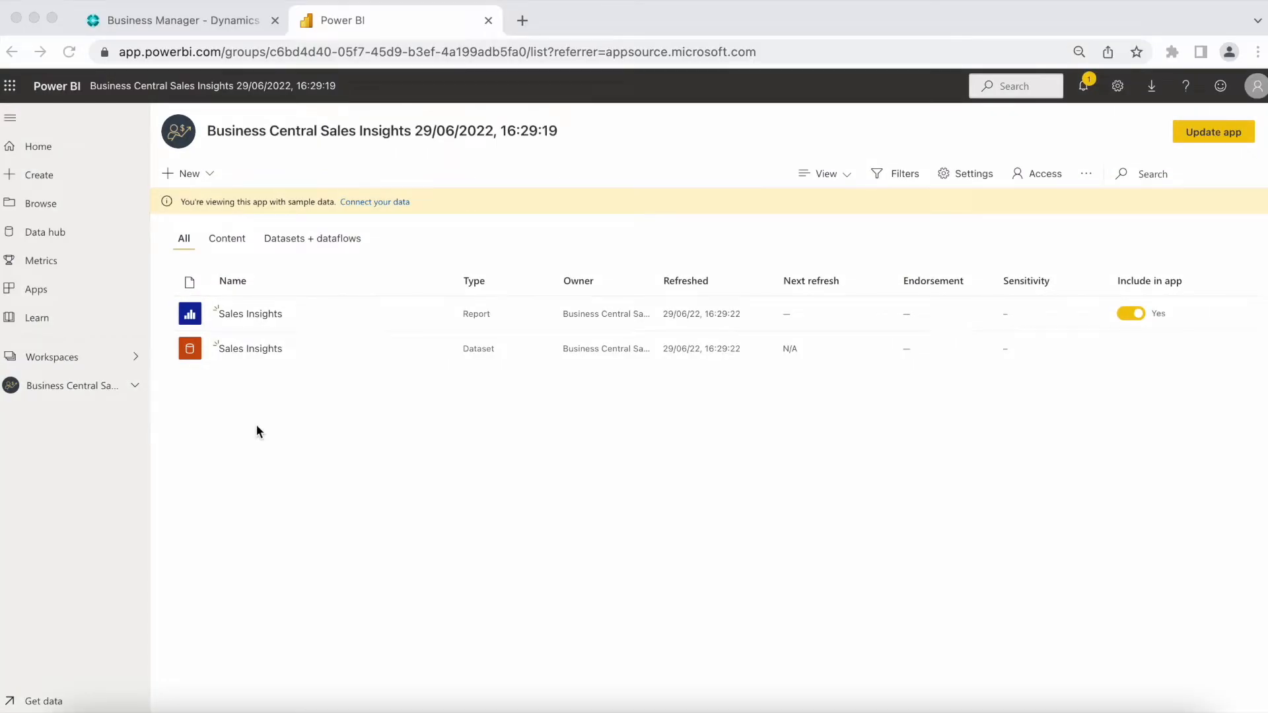
pyautogui.moveTo(259, 428)
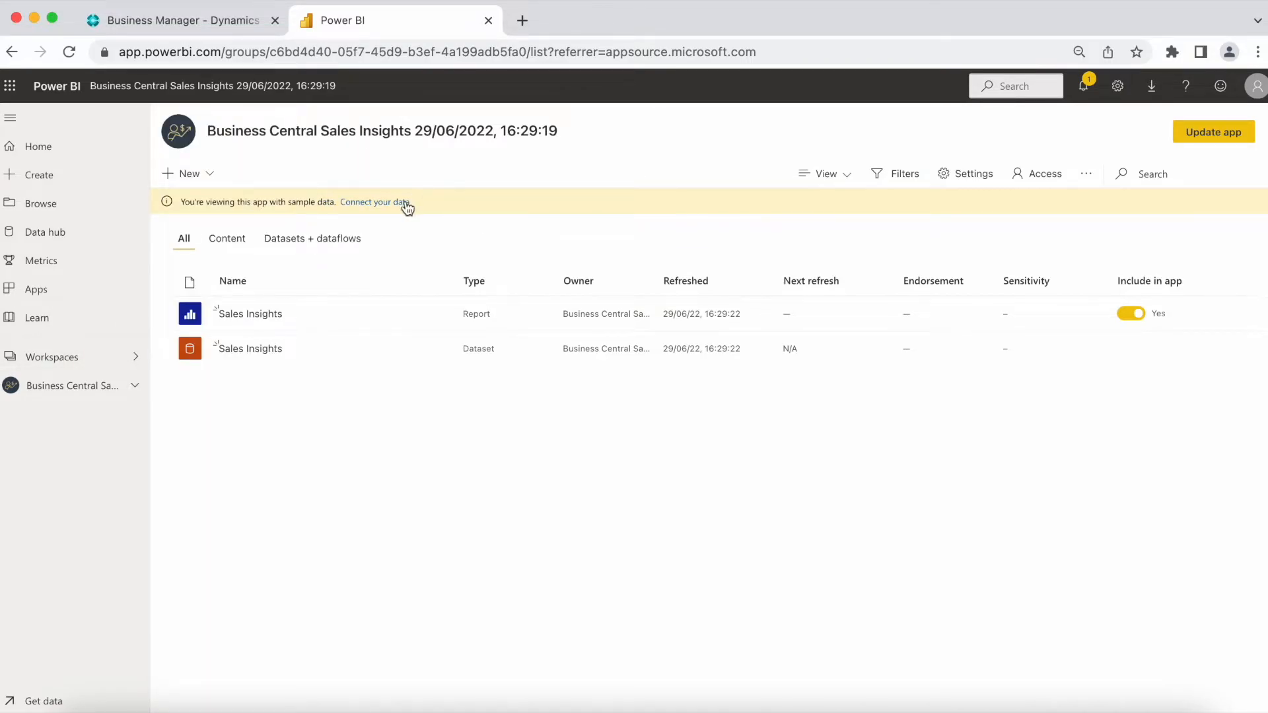
# Begin connecting data, keeping Company Filter All and Environment PRODUCTION
pyautogui.click(375, 201)
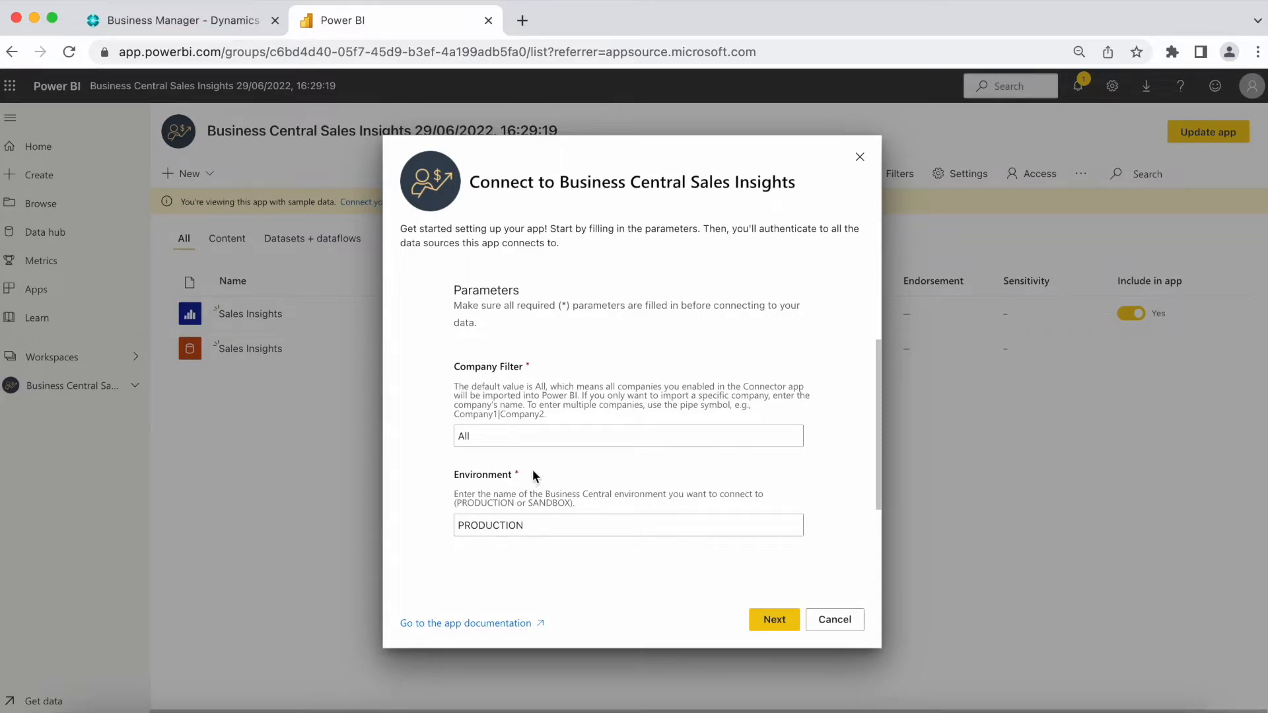
pyautogui.moveTo(595, 488)
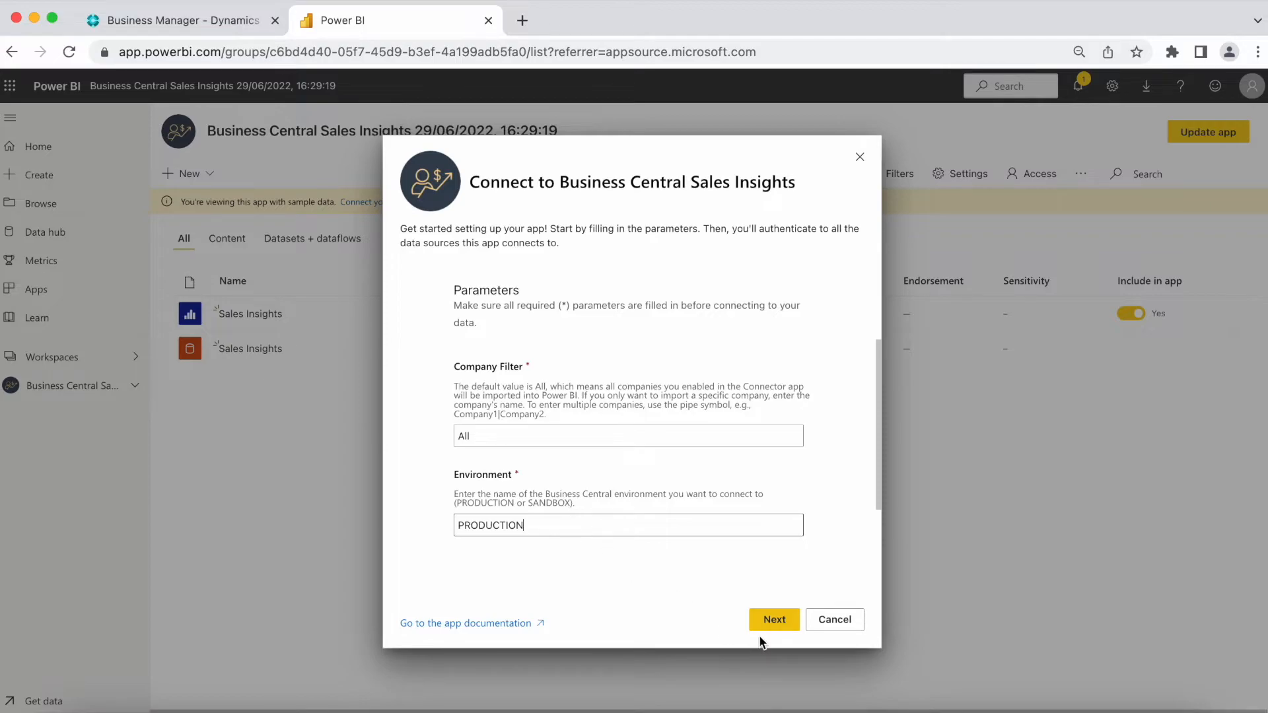
pyautogui.click(772, 619)
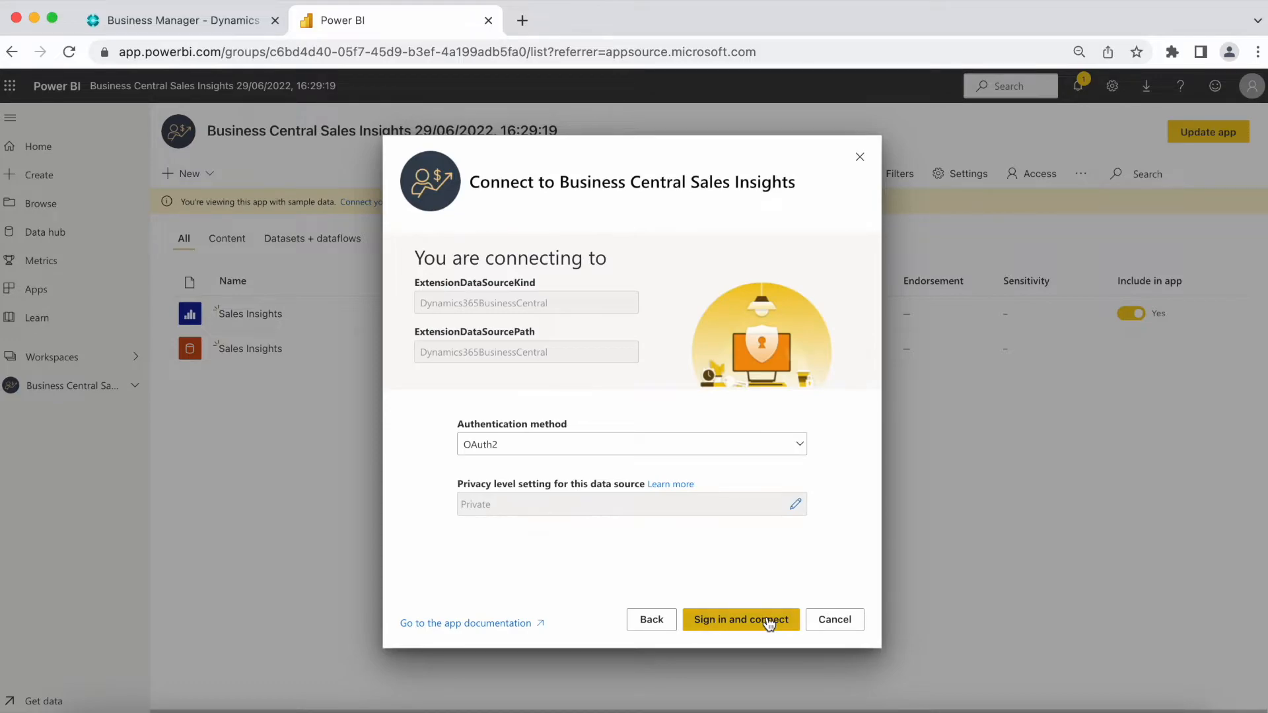
# Sign in with OAuth2 for the data connection, retrying to reach the account picker
pyautogui.click(631, 444)
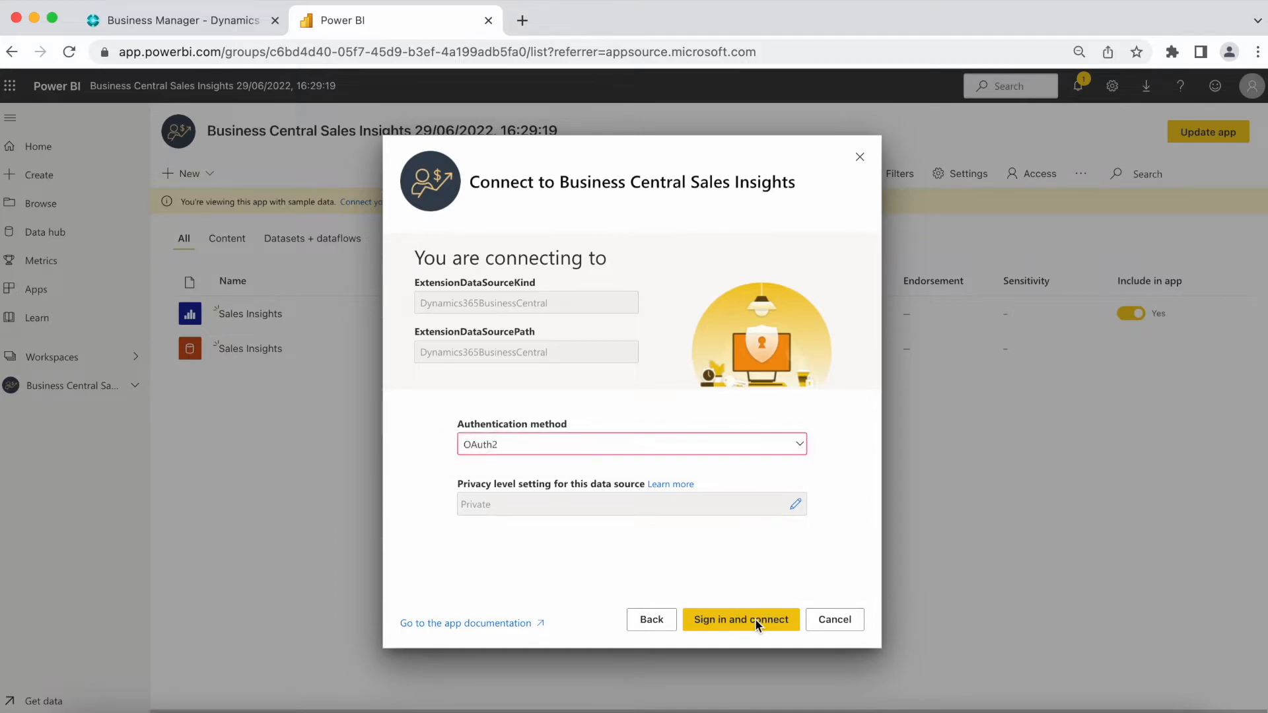
pyautogui.click(739, 619)
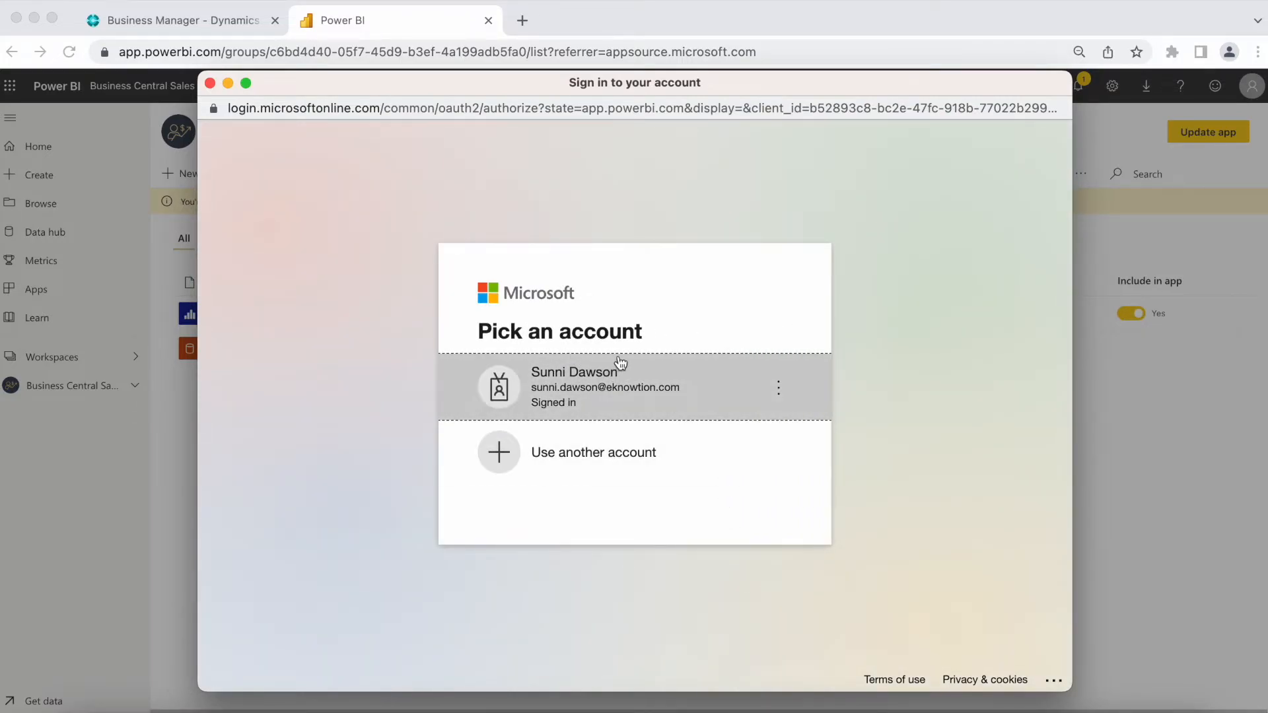
pyautogui.moveTo(636, 382)
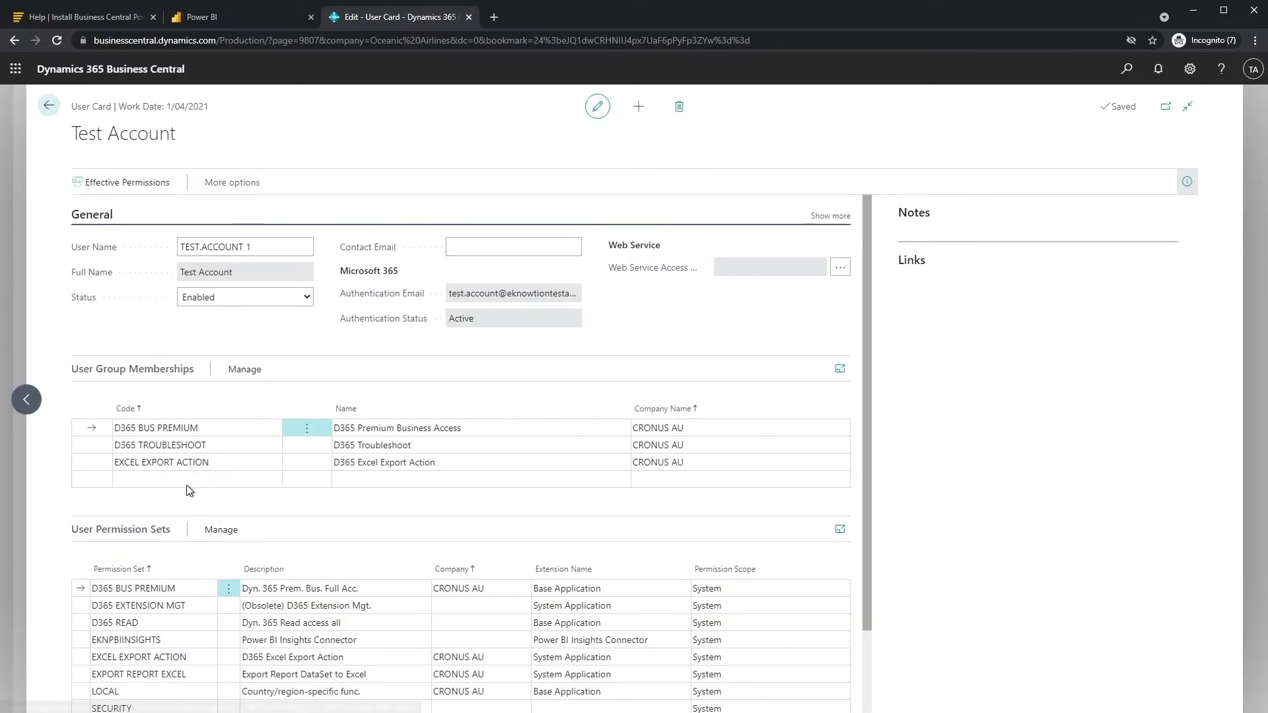
# Return to the Power BI connection after checking the EKNPBIINSIGHTS permission set
pyautogui.click(125, 540)
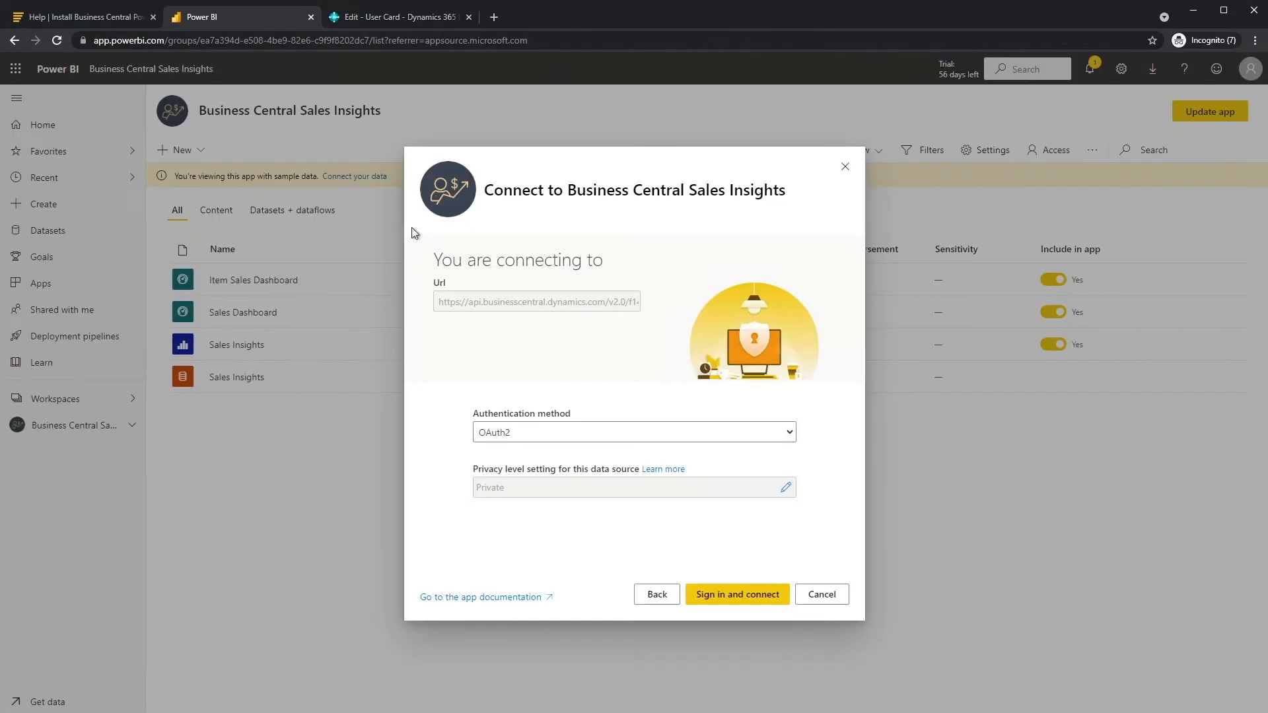
# Sign in so the Sales Insights data source connects, then open the app's access permissions
pyautogui.click(736, 595)
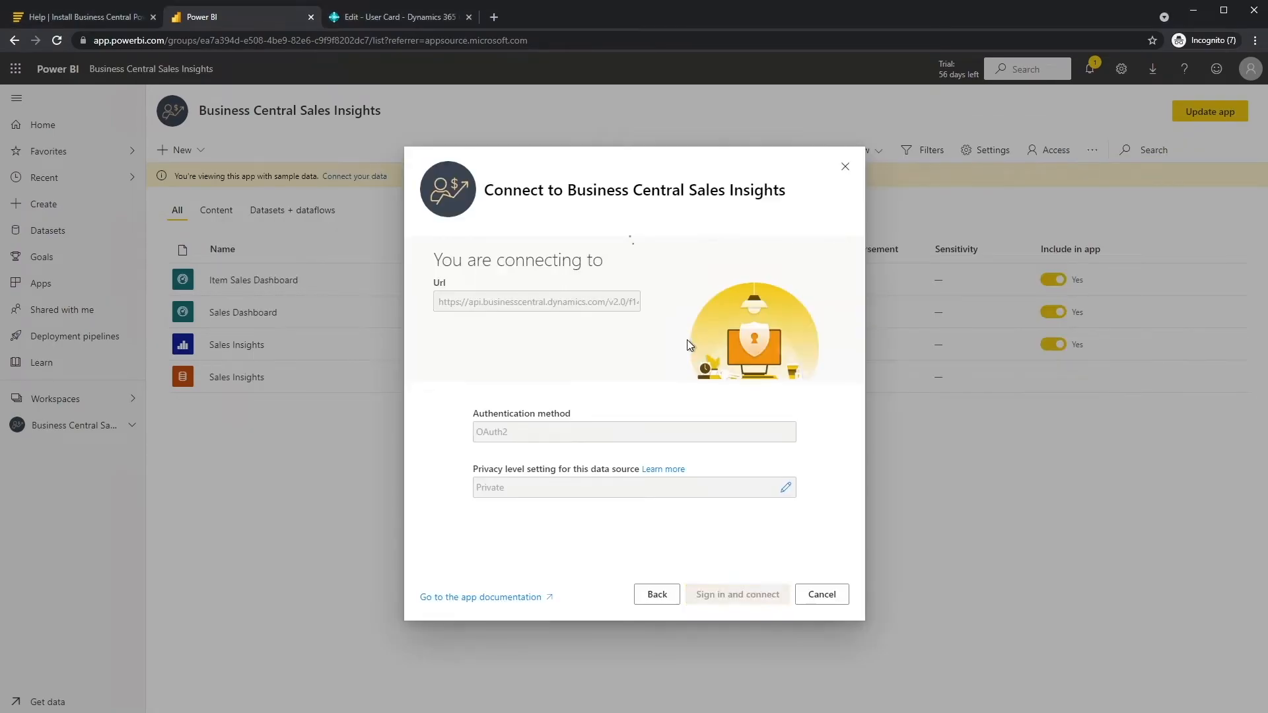
pyautogui.click(821, 594)
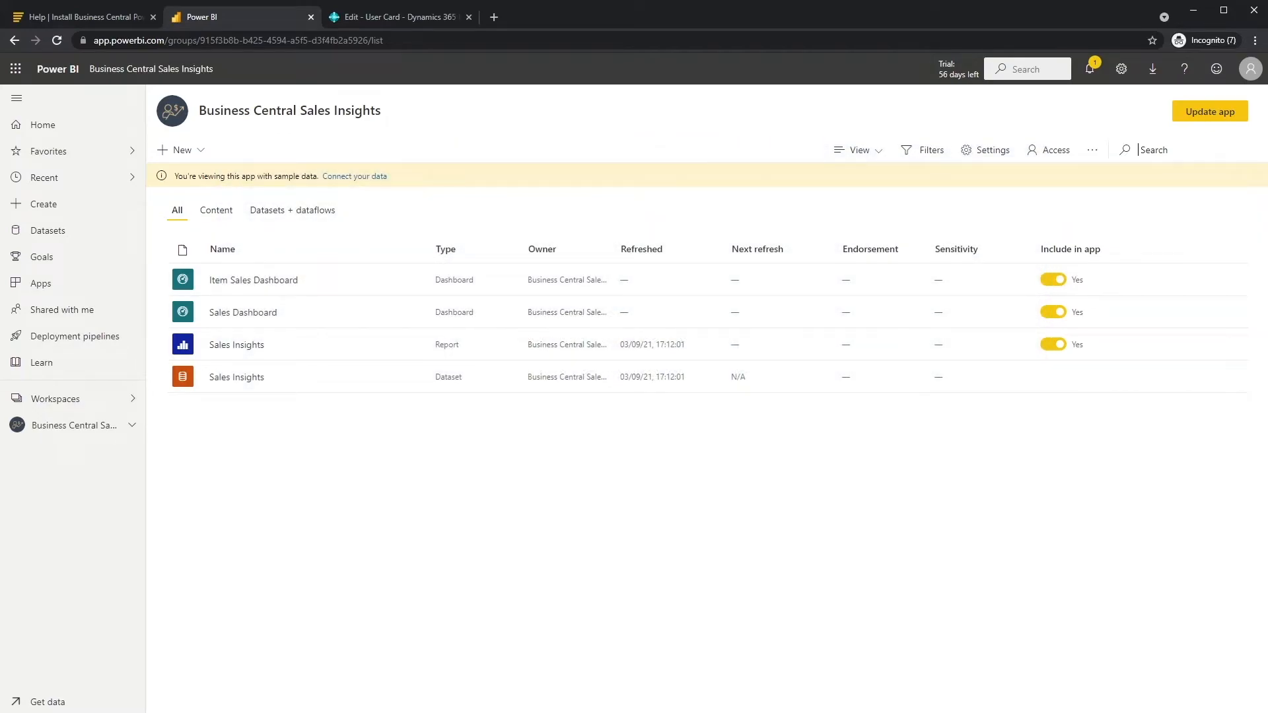
pyautogui.moveTo(104, 403)
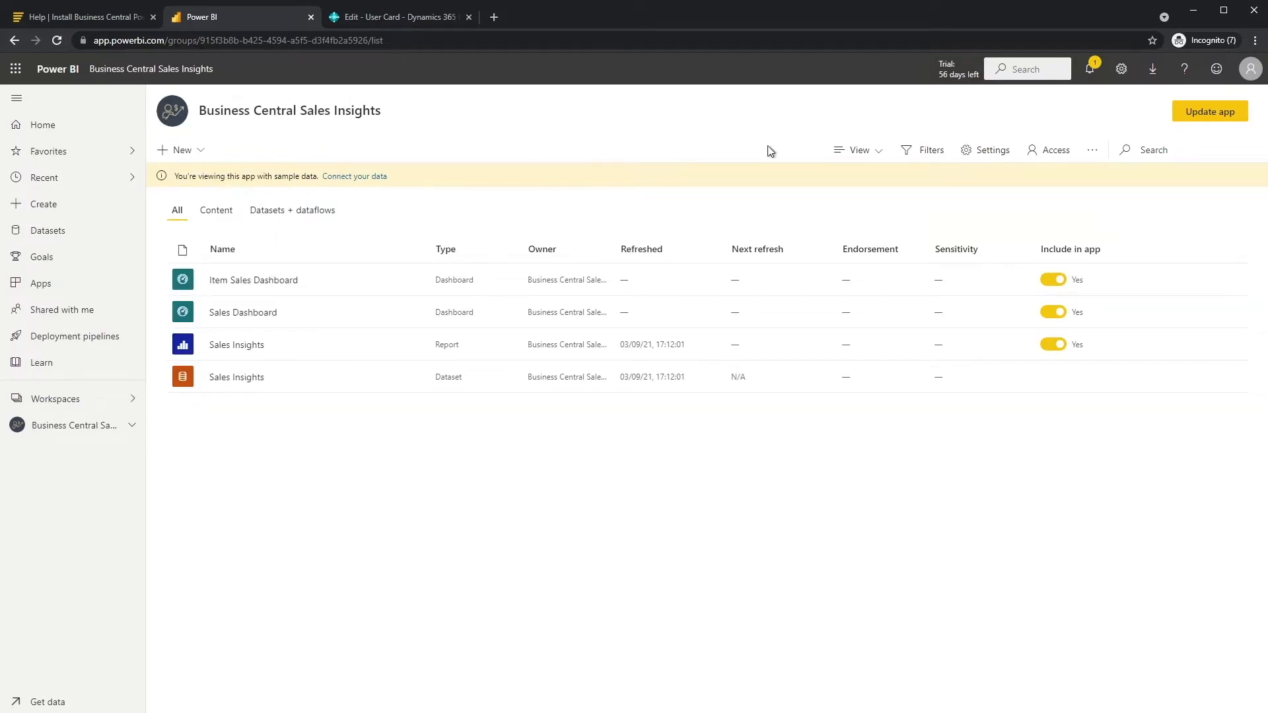
pyautogui.click(1209, 111)
pyautogui.write('test')
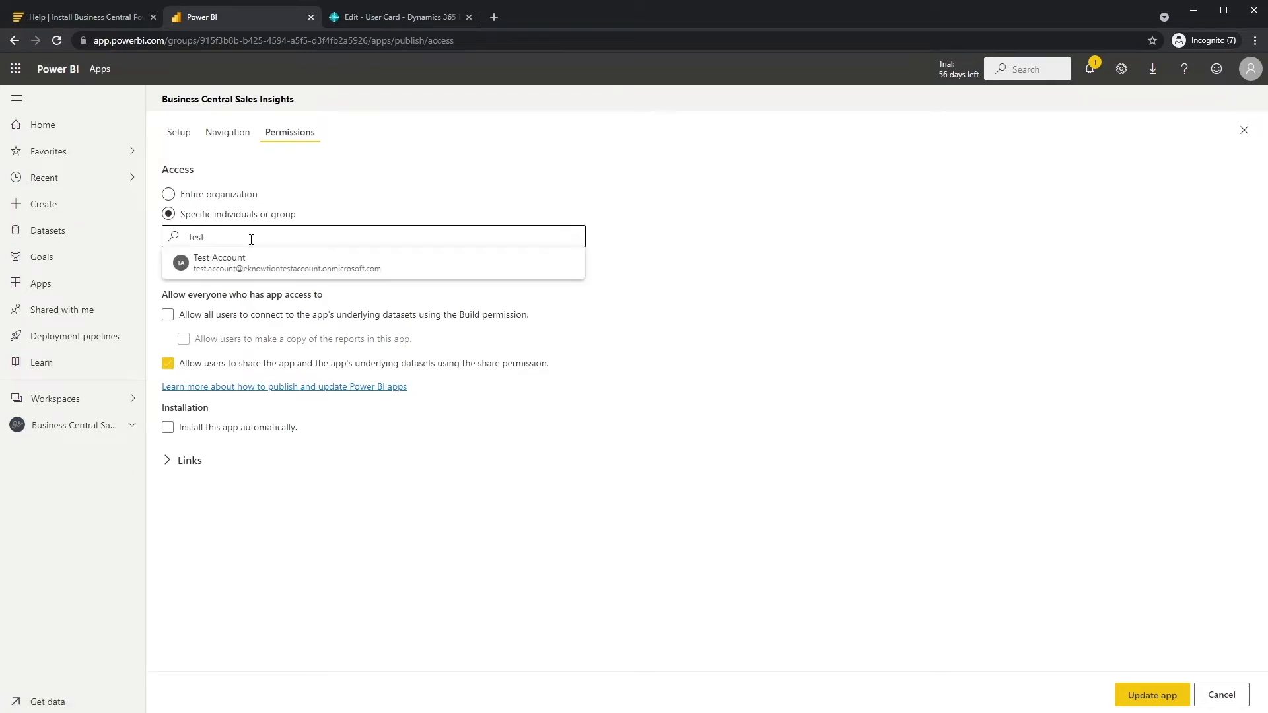
# Give Test Account access with automatic install, then open the Sales Insights dataset's security roles
pyautogui.click(219, 263)
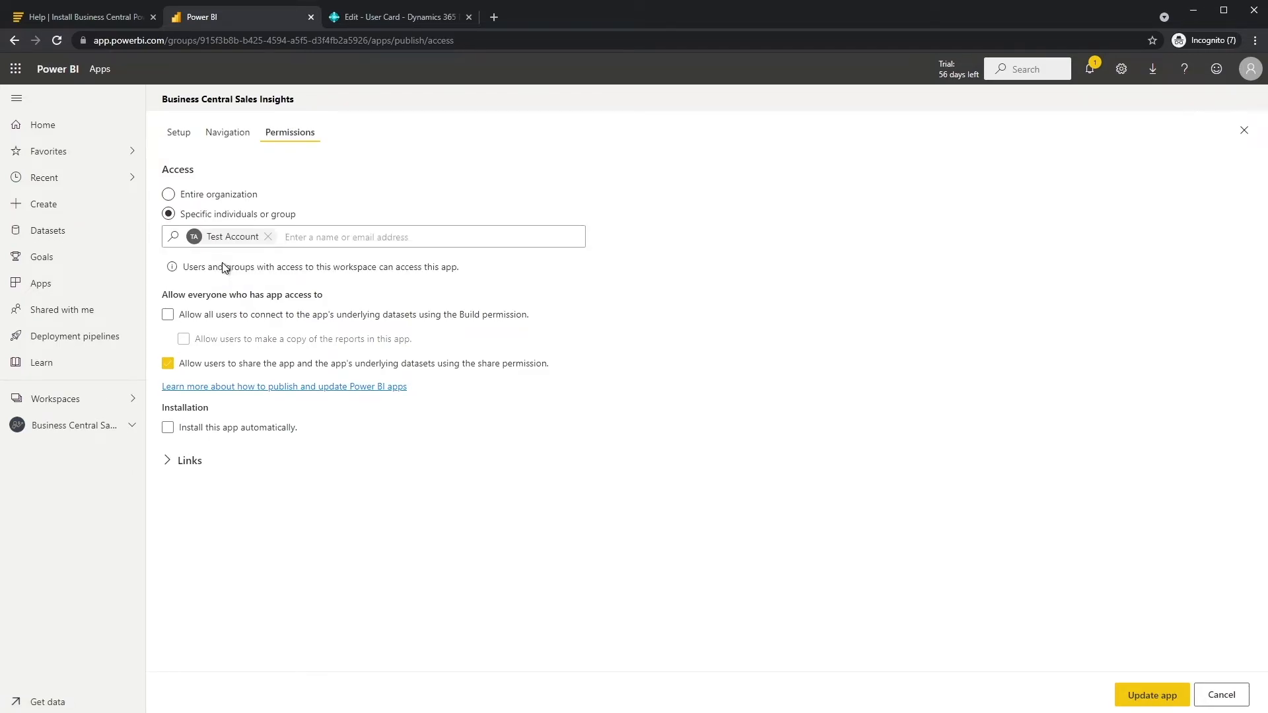
pyautogui.click(167, 427)
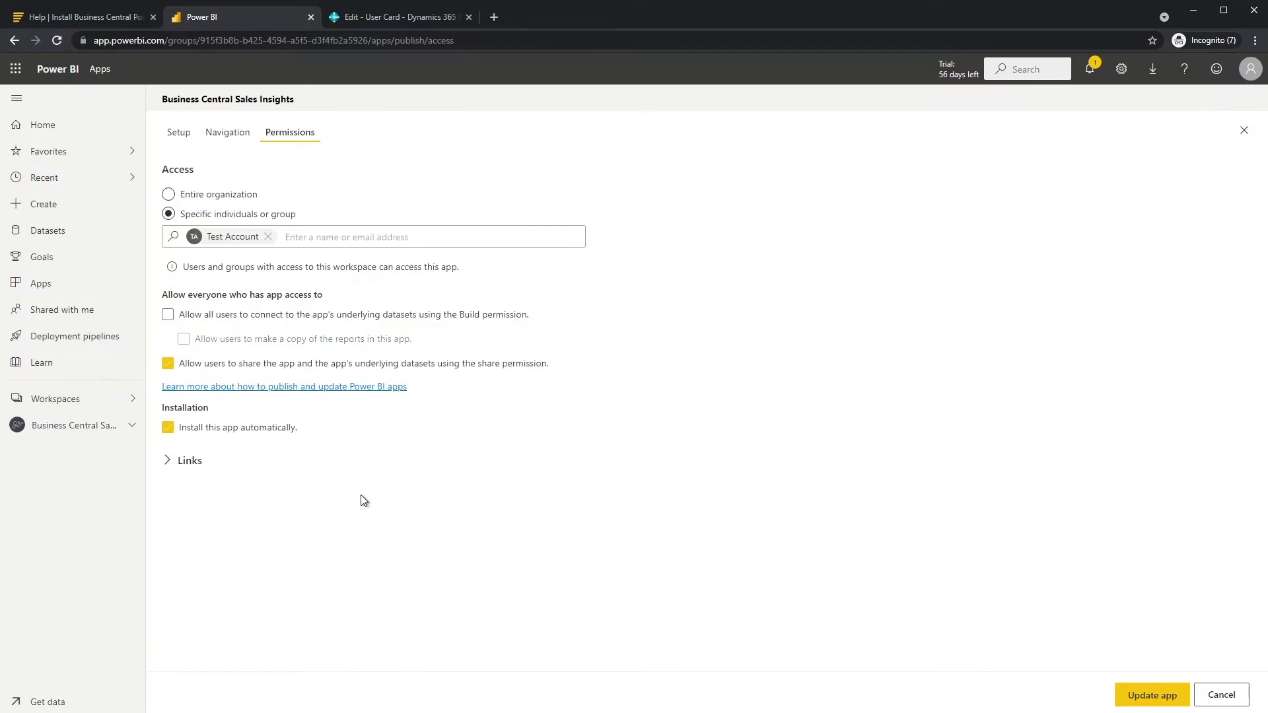
pyautogui.moveTo(442, 520)
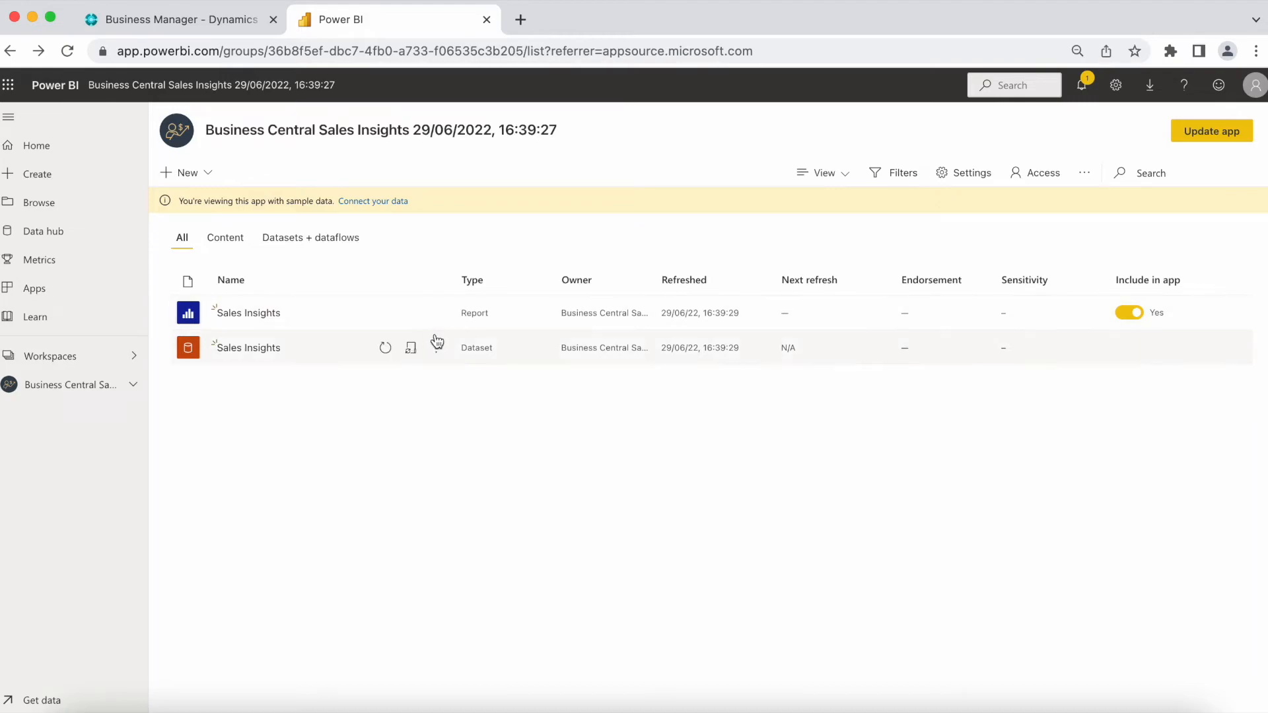
pyautogui.click(435, 348)
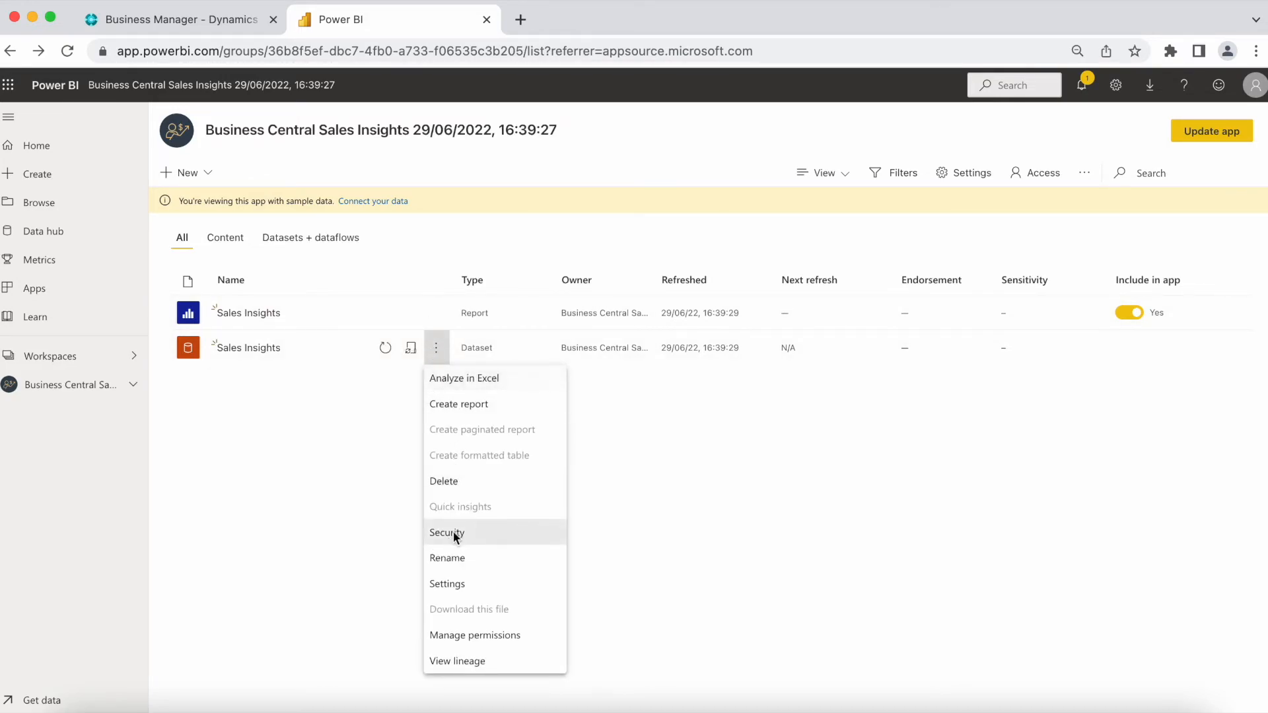
pyautogui.click(446, 533)
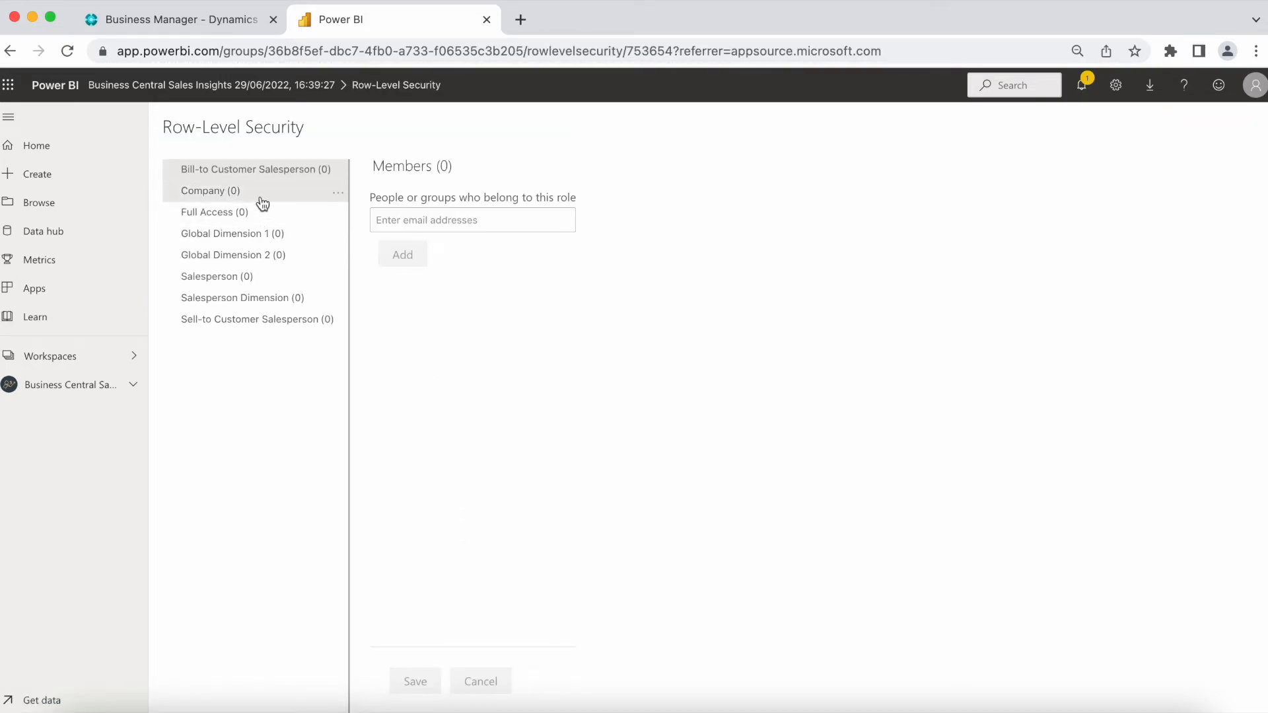
# Add the matching user (searched 'ton') as a member of the Full Access role
pyautogui.click(214, 212)
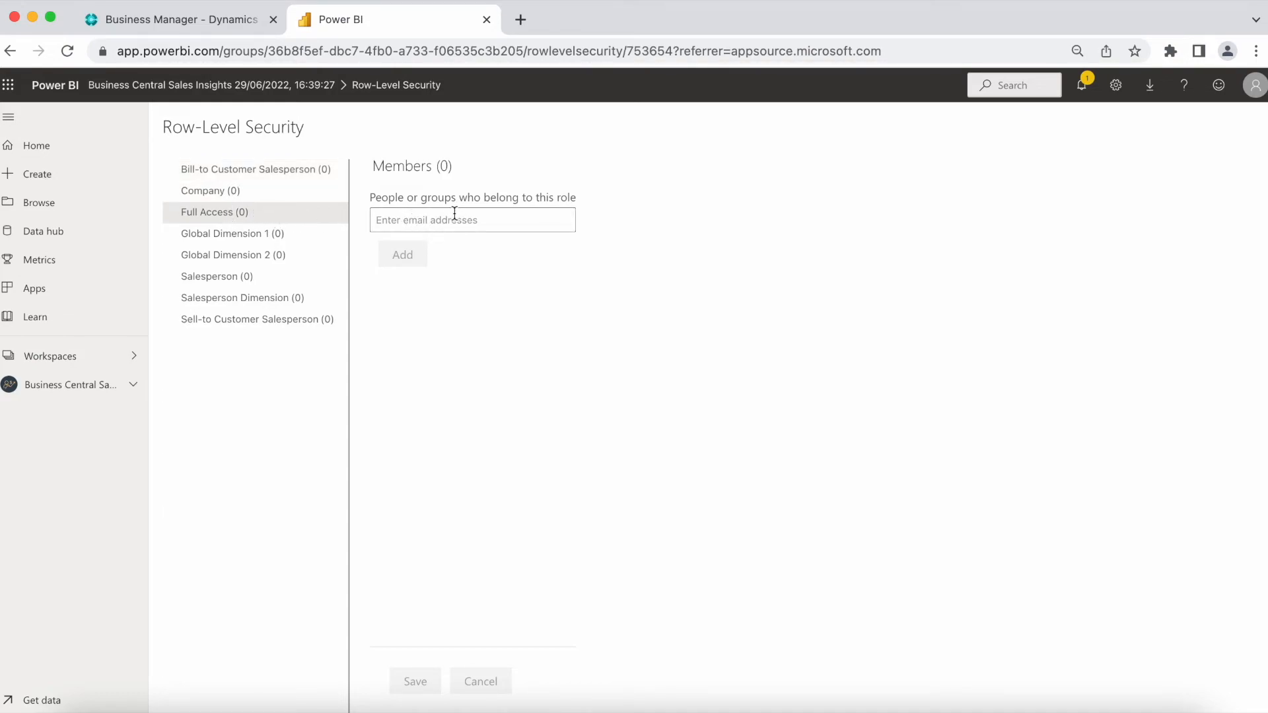
pyautogui.write('ton')
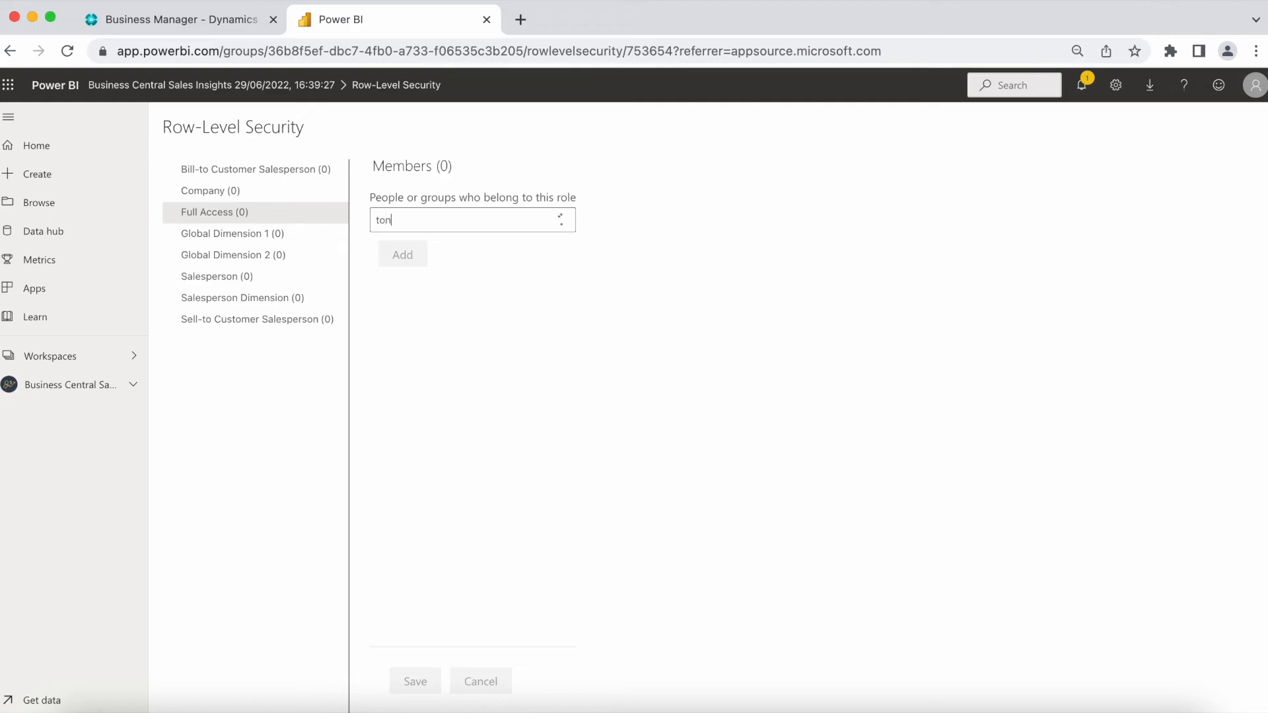
pyautogui.click(420, 220)
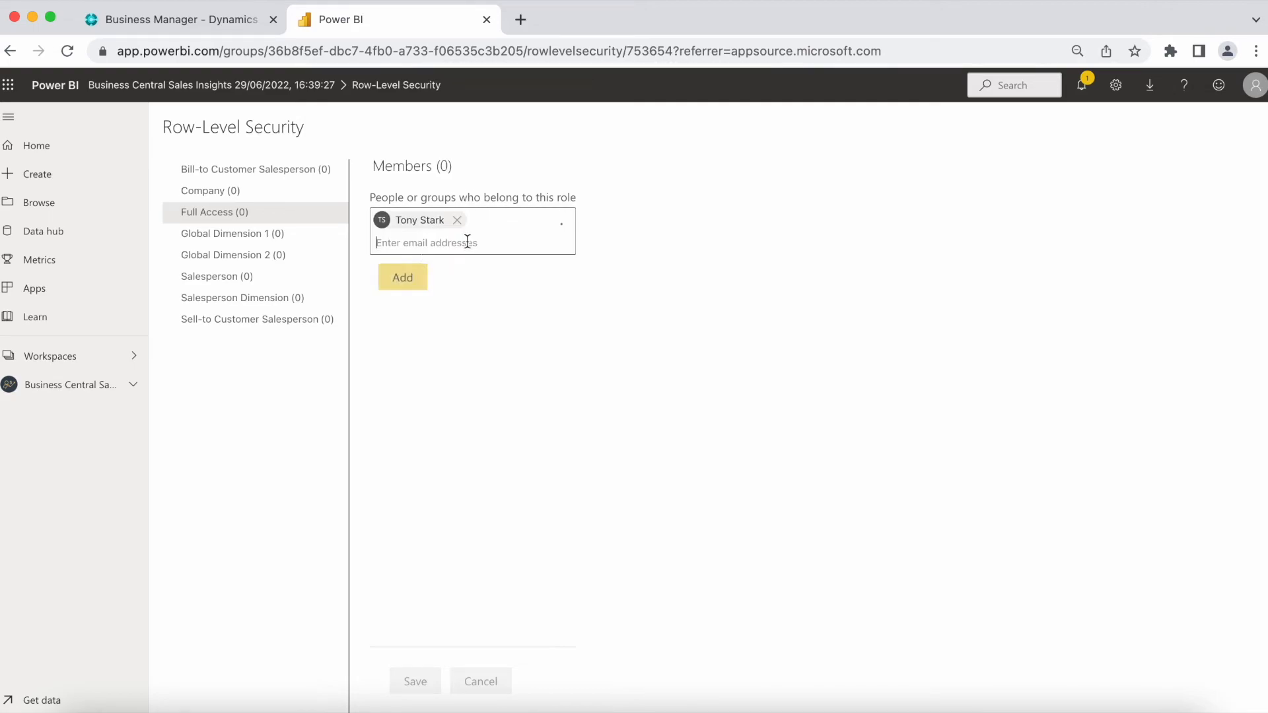
pyautogui.click(402, 277)
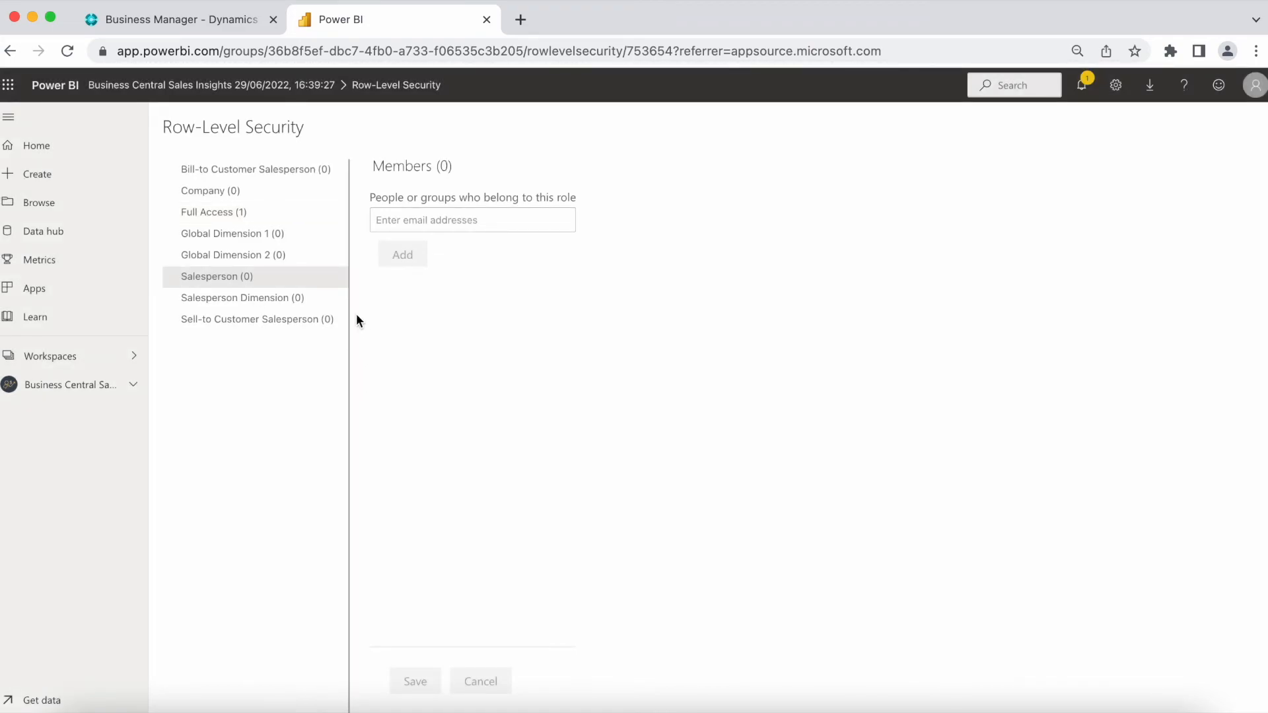
# Add a member to the Salesperson role and return to the app's content list
pyautogui.click(473, 220)
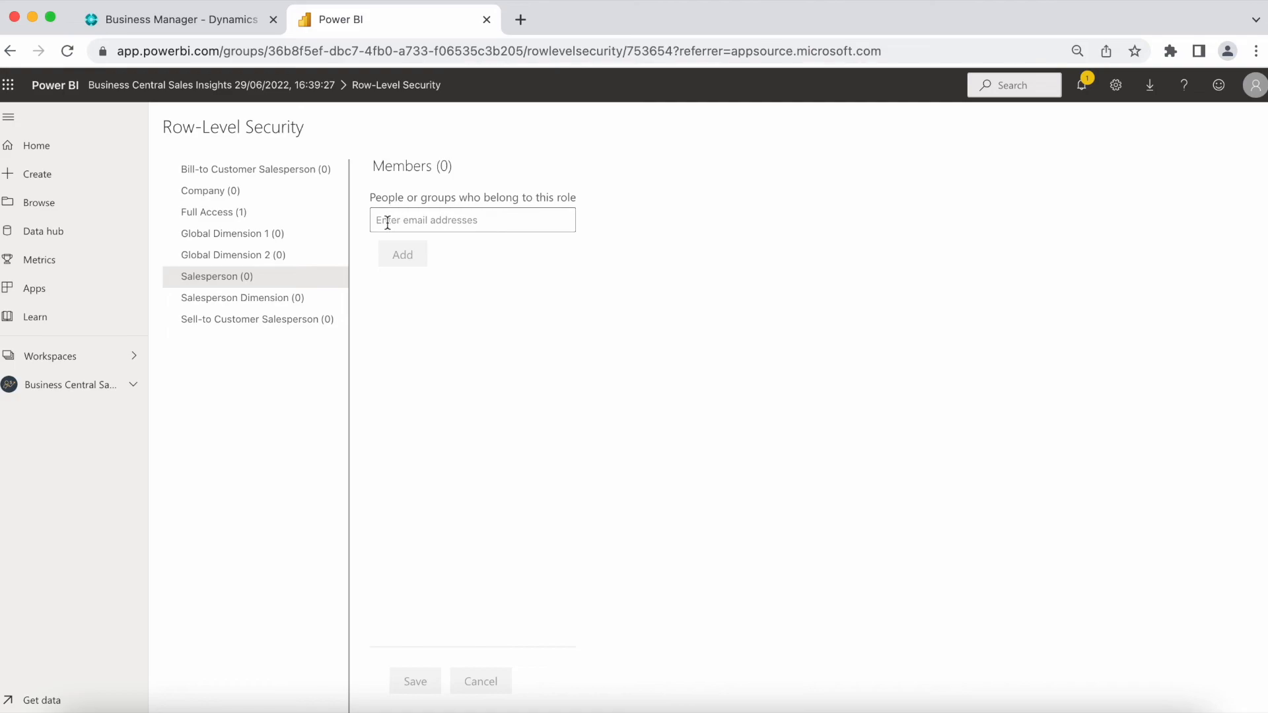
pyautogui.click(403, 253)
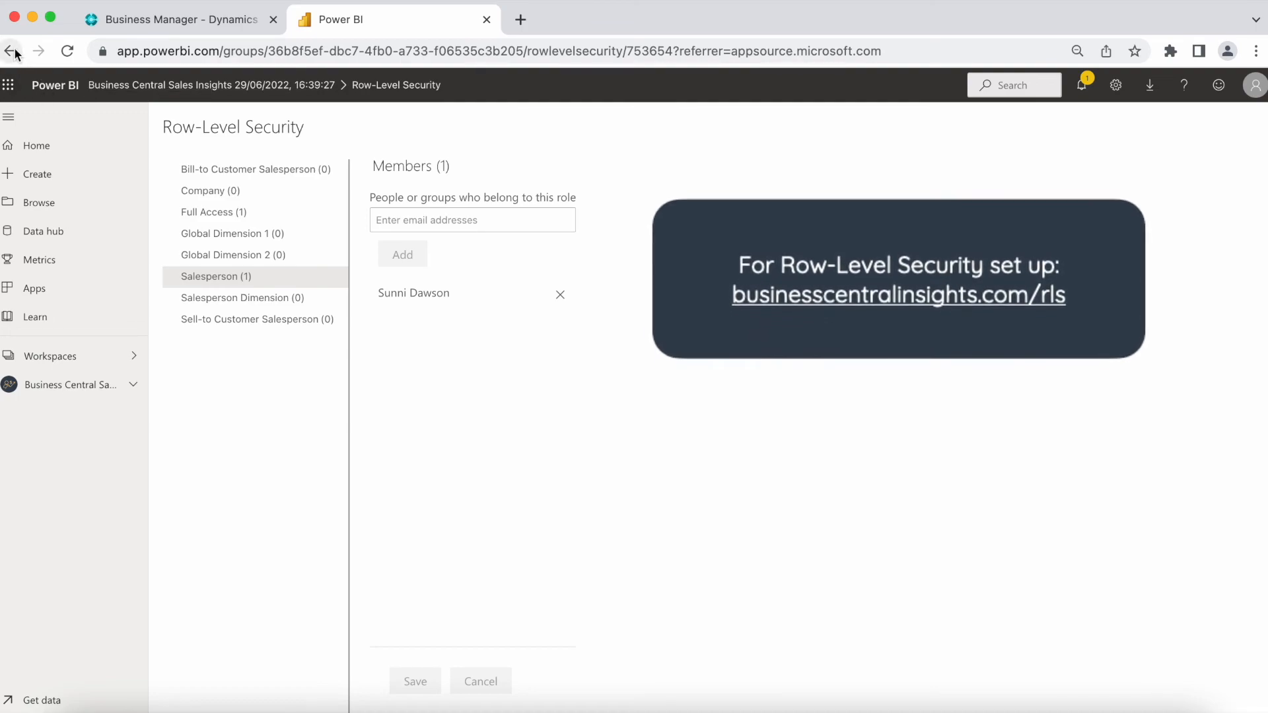
pyautogui.click(12, 51)
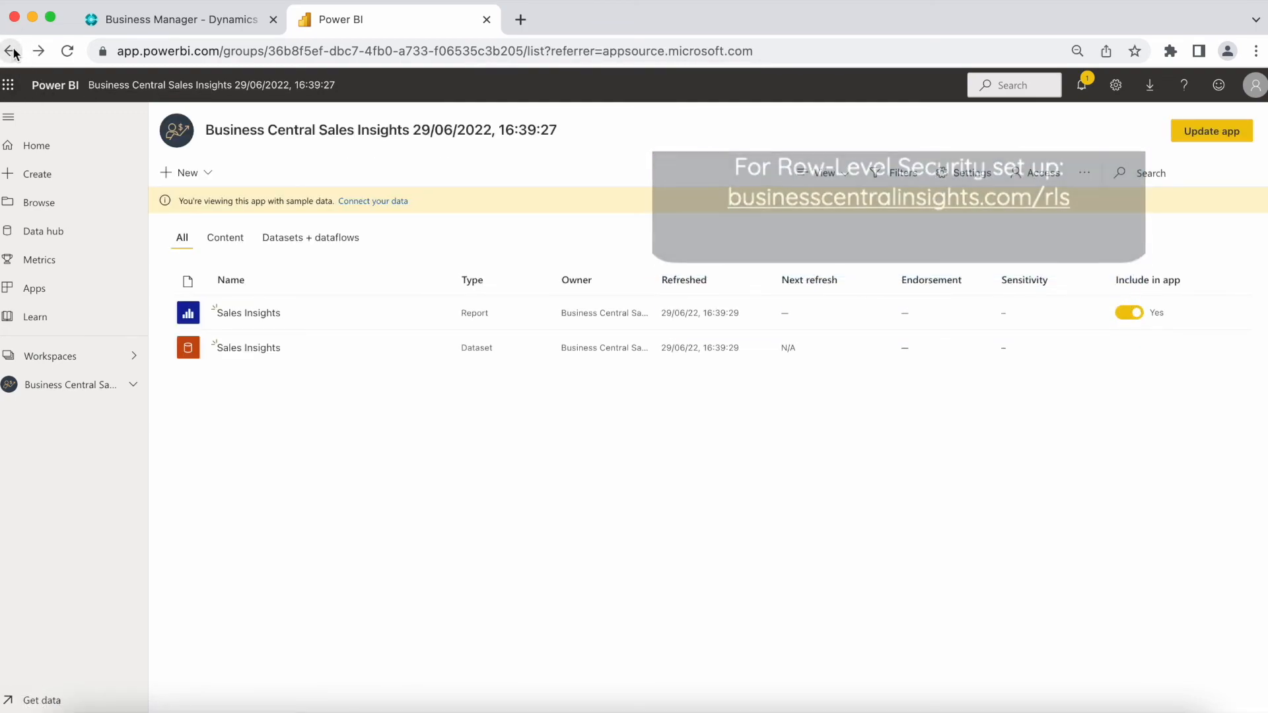